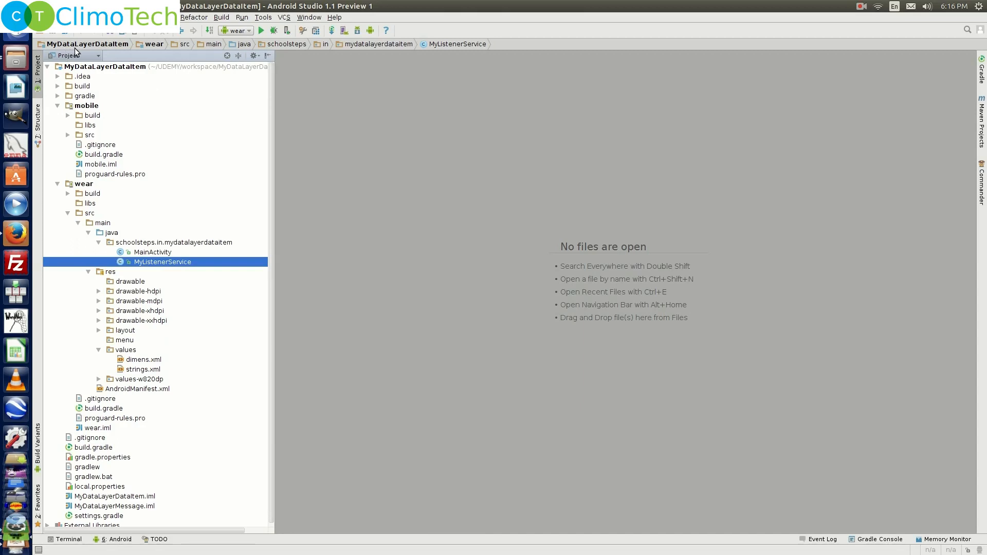
- Open MyListenerService from the wear module and add an onDataChanged override
left_click(82, 183)
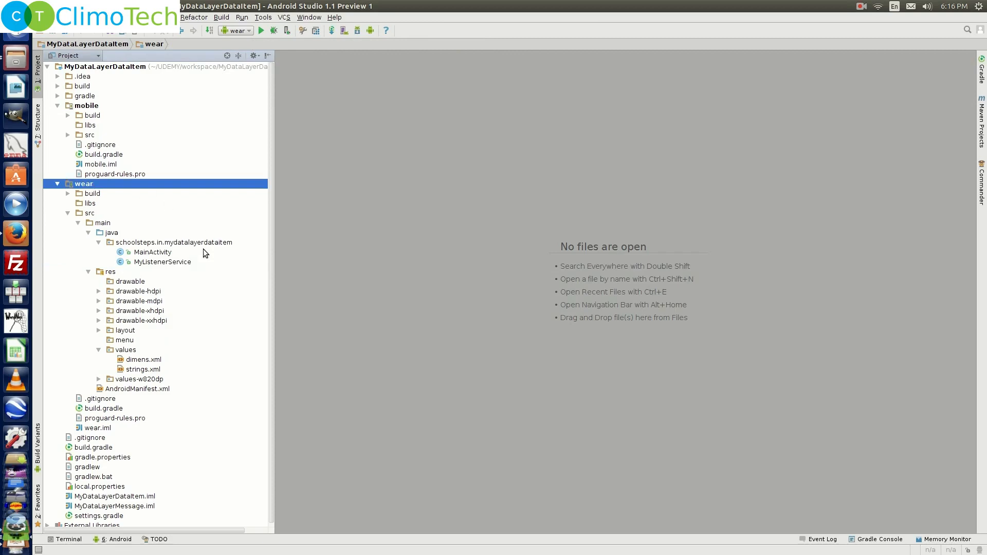
mouse_move(159, 268)
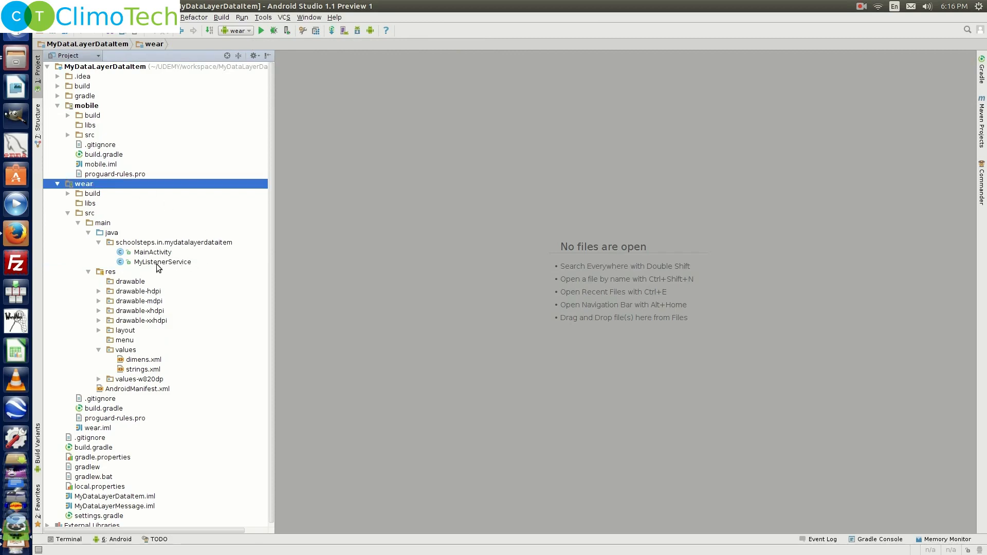
double_click(162, 262)
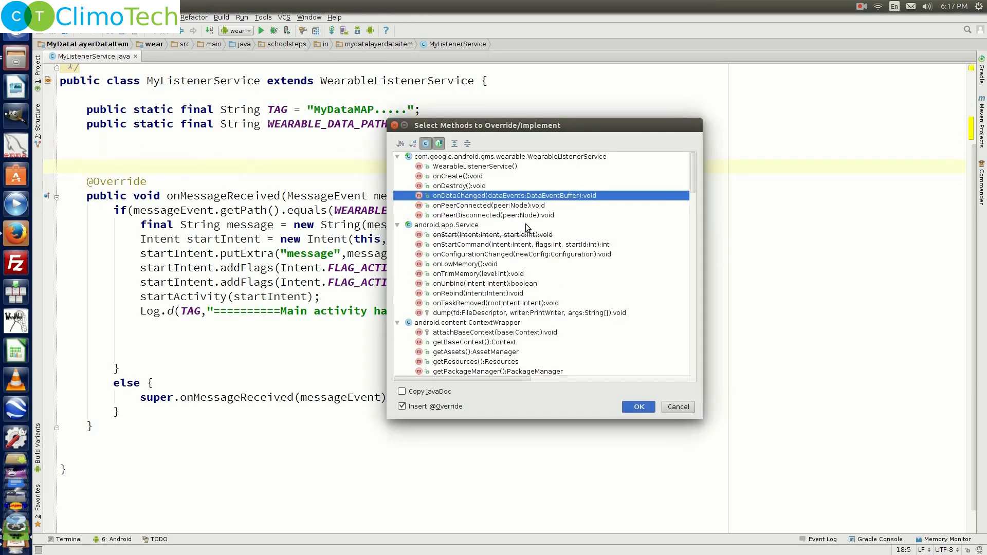
left_click(638, 407)
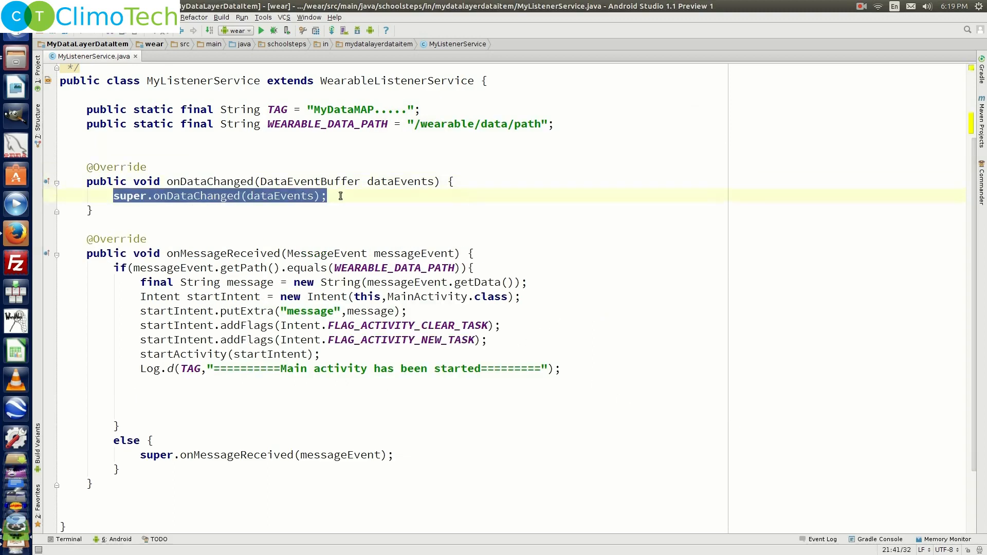
- Replace the super call with a DataMap declaration and a for loop over the data events
key("Delete")
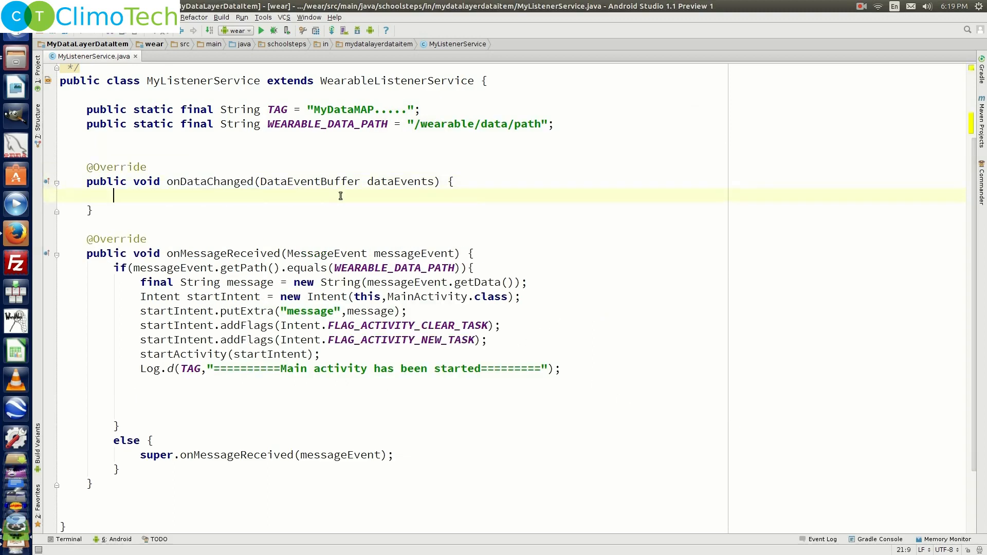
type("DataMap dataMap;")
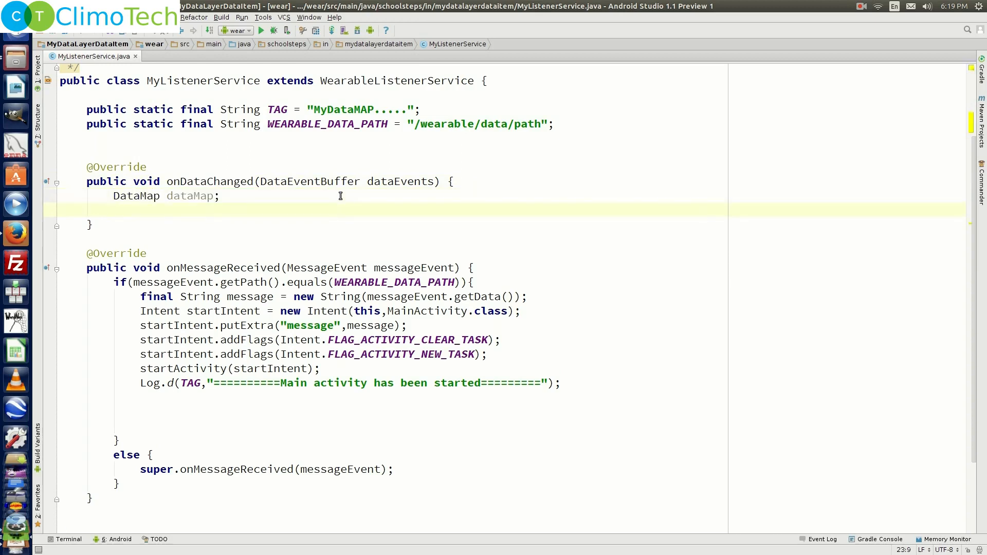
mouse_move(386, 204)
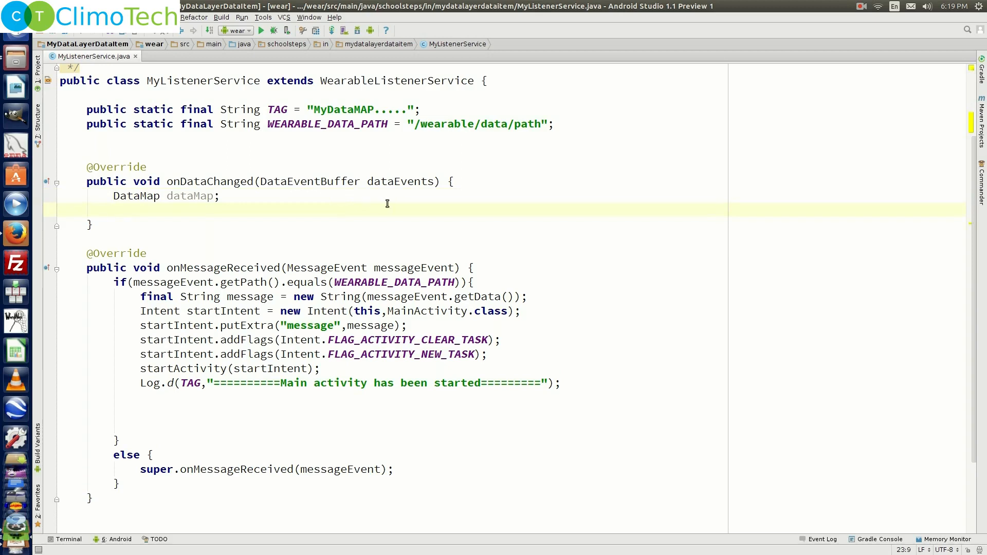
double_click(399, 181)
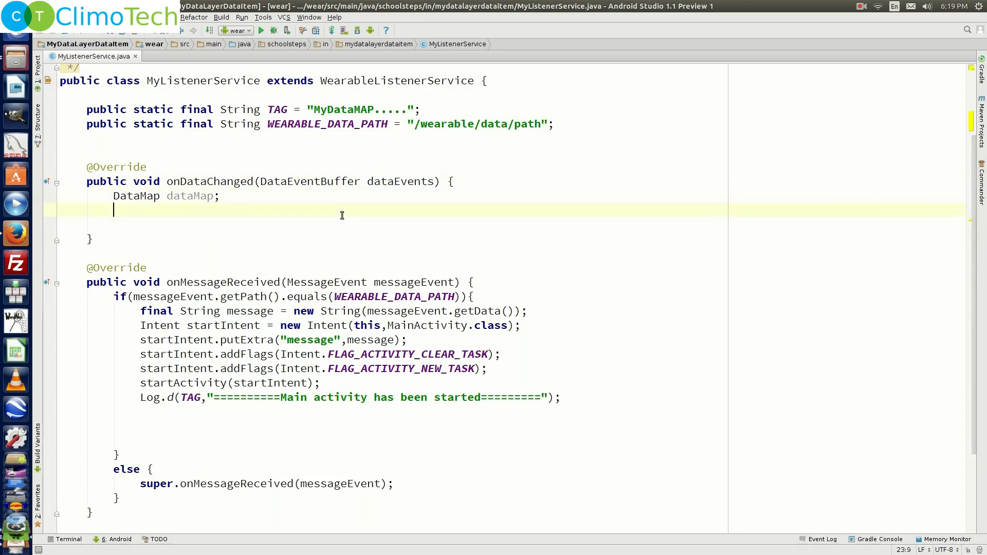
type("for(DataEvent dataEvent)")
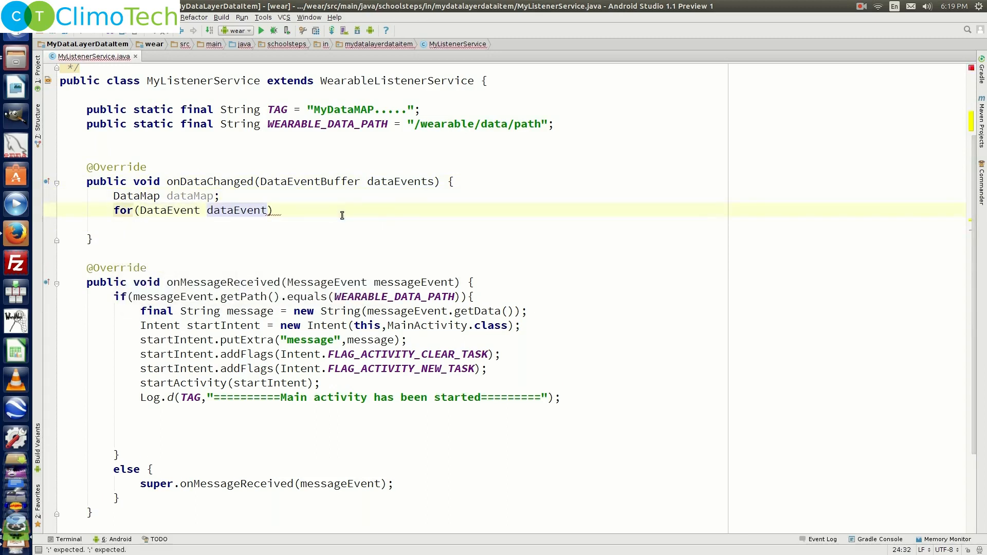
type(":dataEvents")
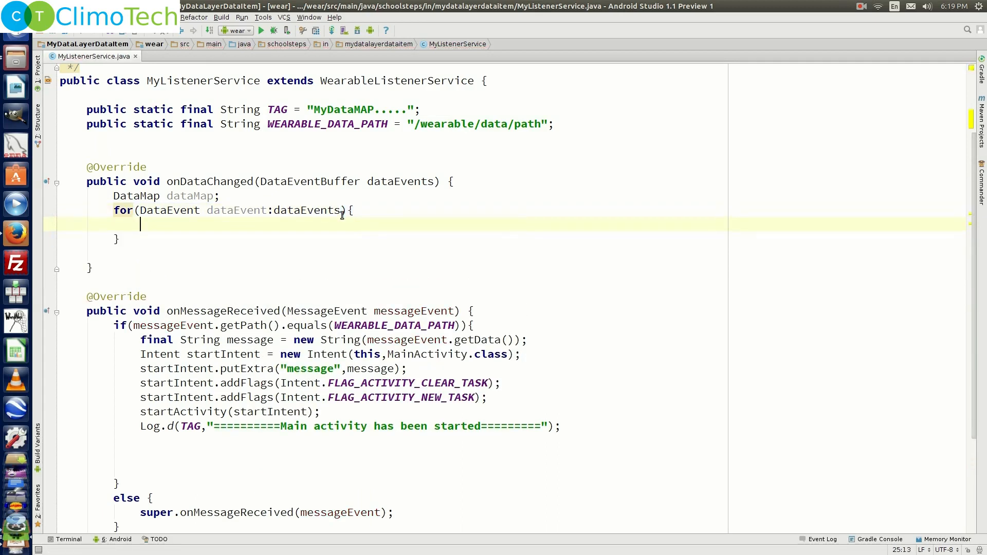
- Check each event for TYPE_CHANGED and read its data item's URI path into a String
type("if")
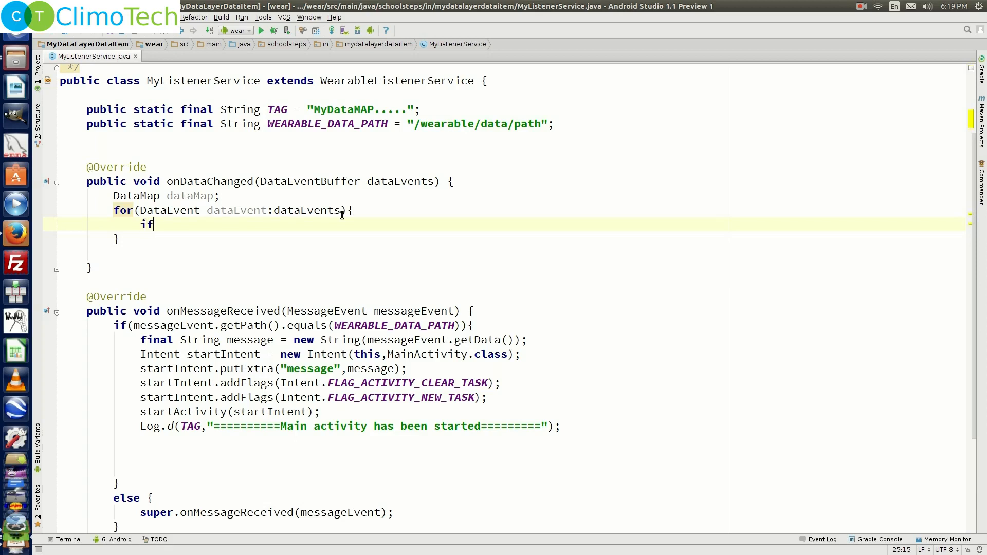
type("(dataEvent)")
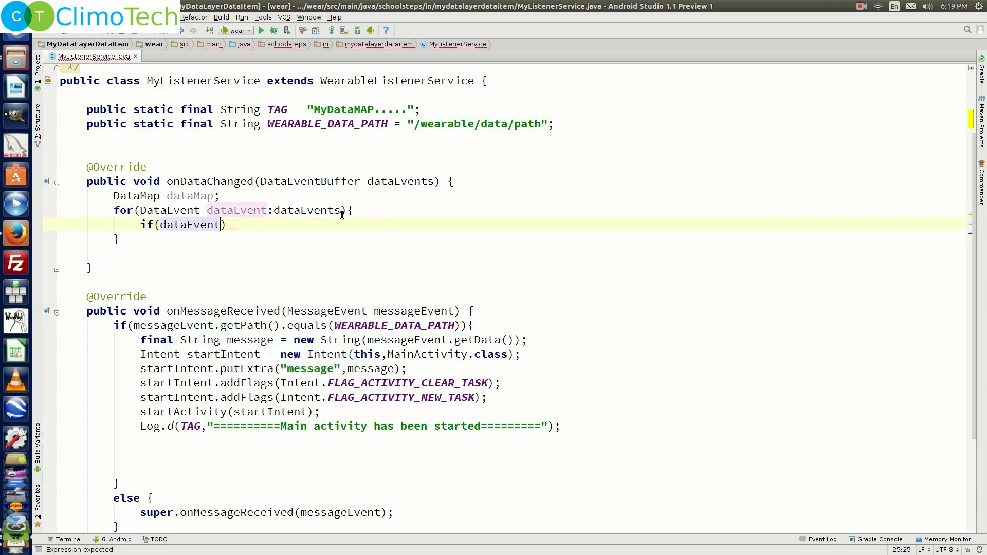
type(".getType(")
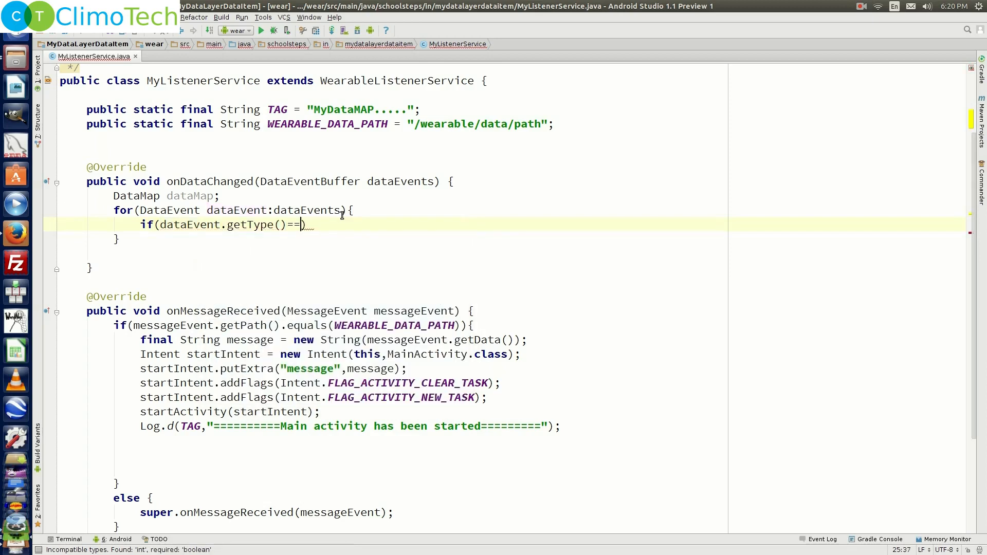
type("DataEvent.TYPE_CHANGED")
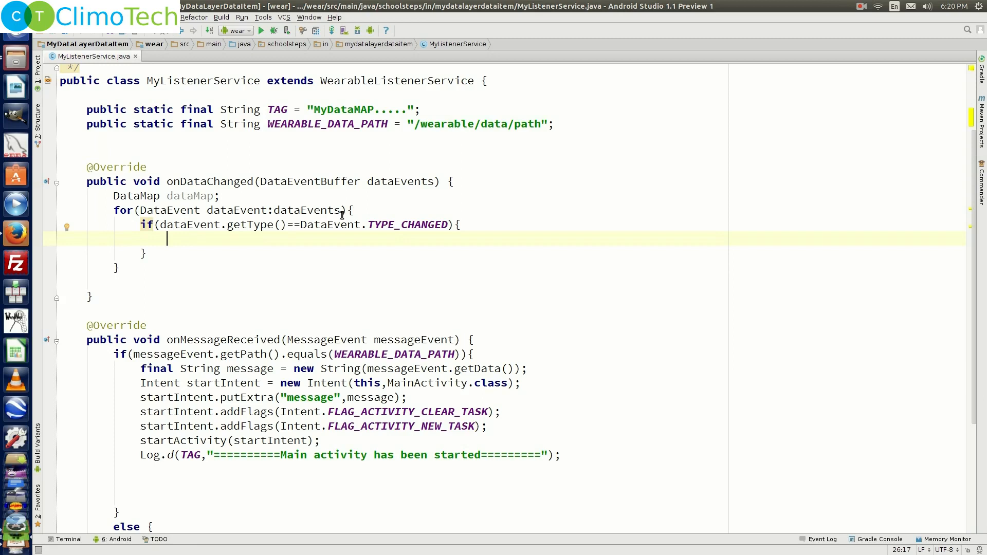
type("String path =")
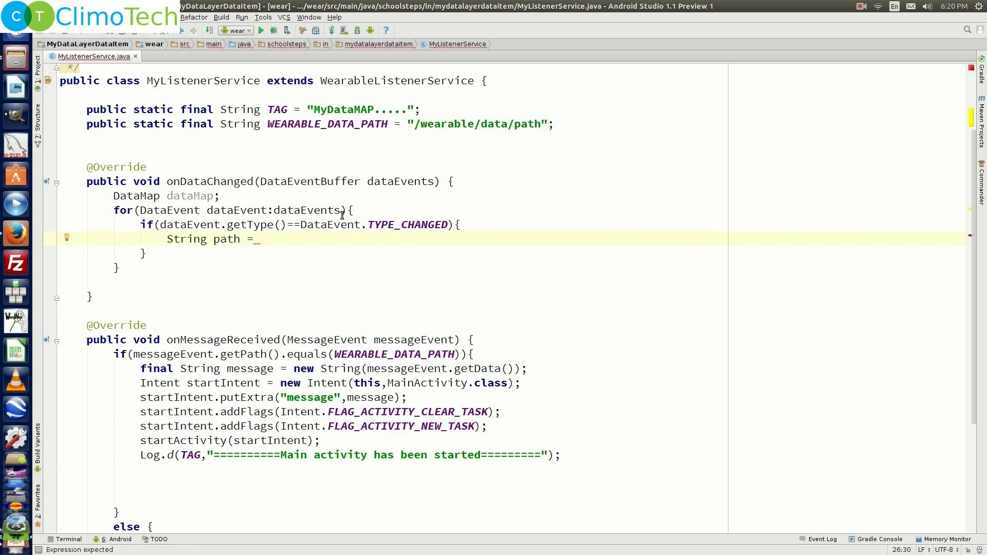
type("dataEvent.")
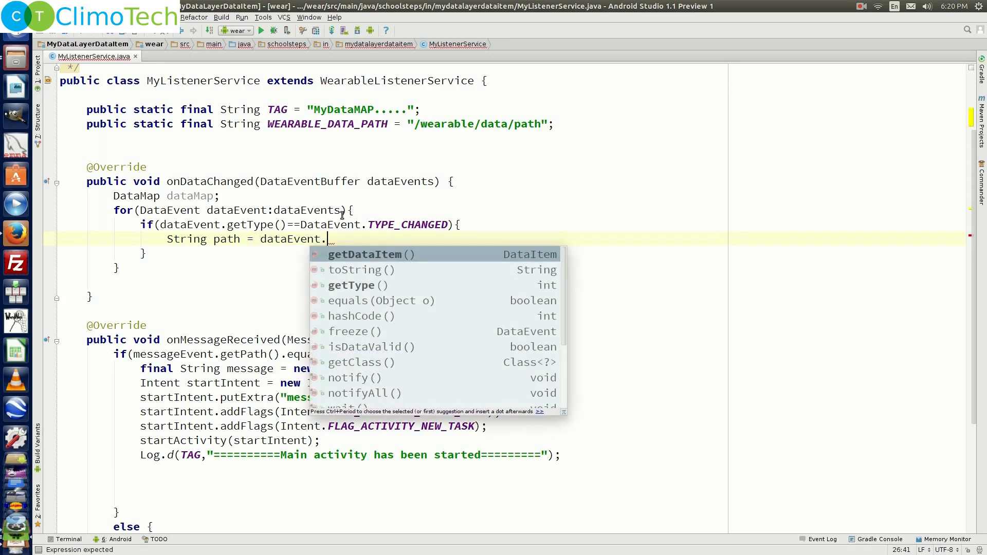
left_click(366, 254)
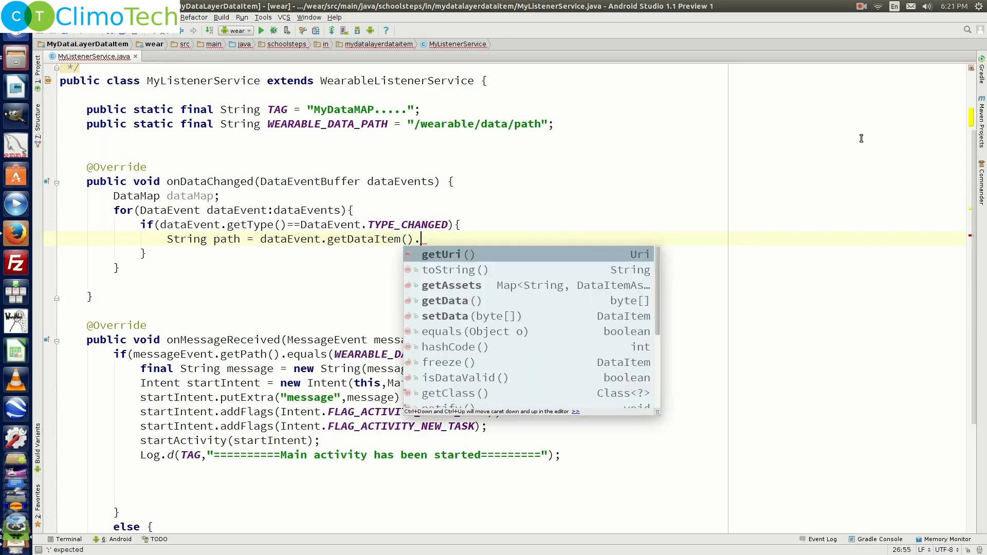
left_click(440, 254)
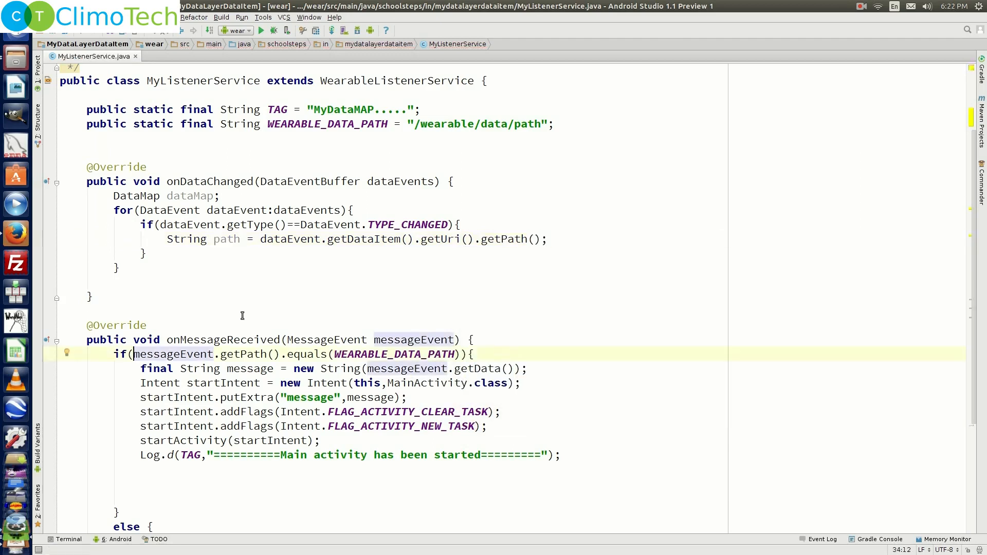
double_click(224, 340)
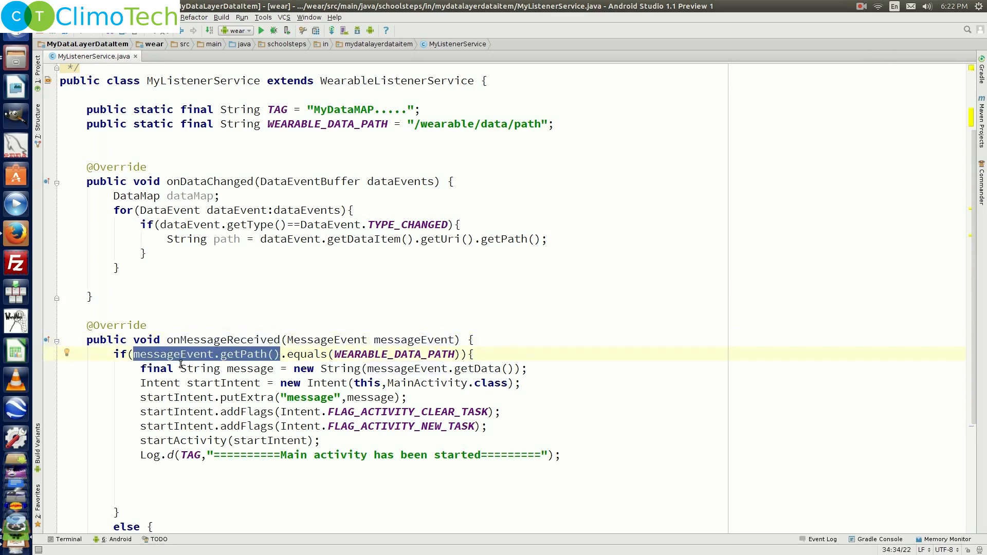
mouse_move(260, 364)
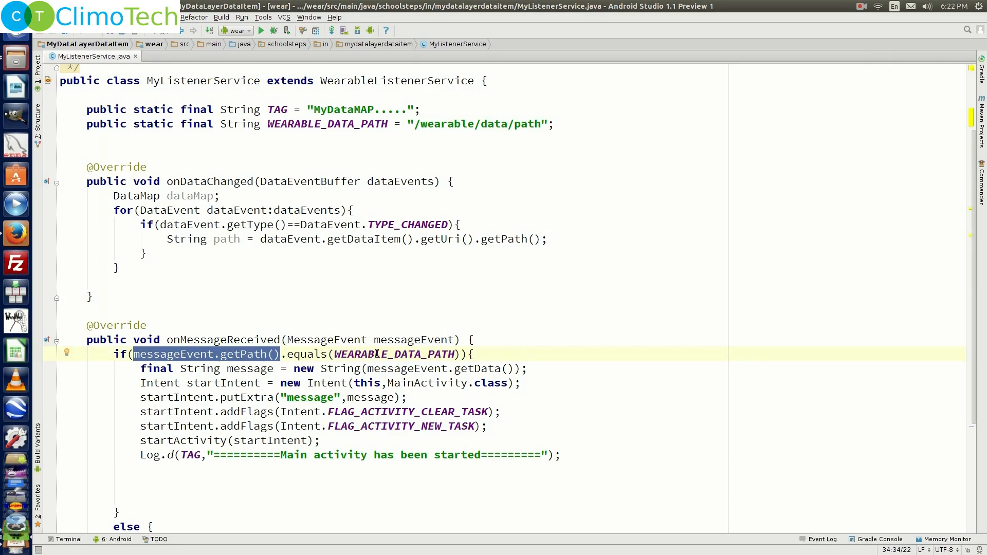
double_click(393, 354)
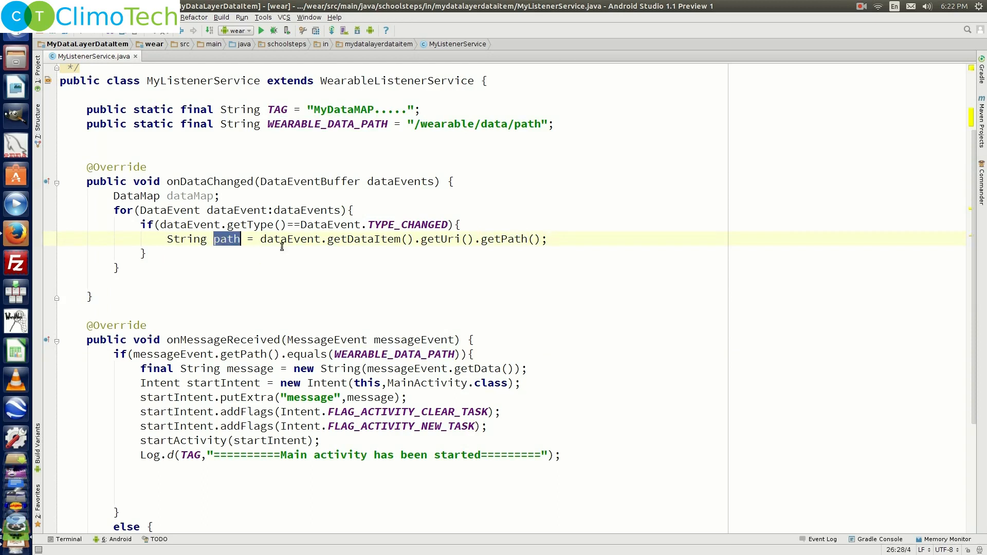
left_click(547, 238)
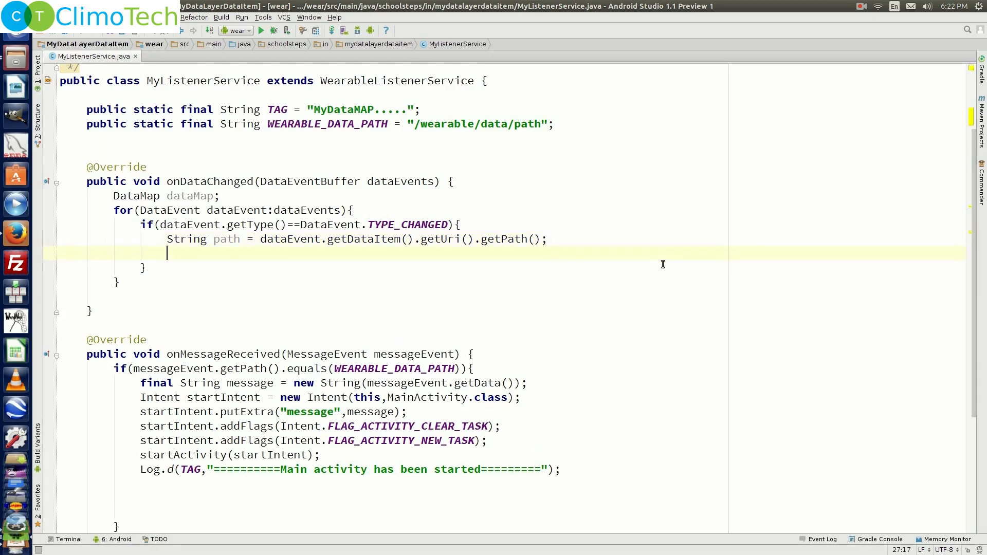
- Add an if comparing path to WEARABLE_DATA_PATH with equalsIgnoreCase inside the TYPE_CHANGED block
type("if(p")
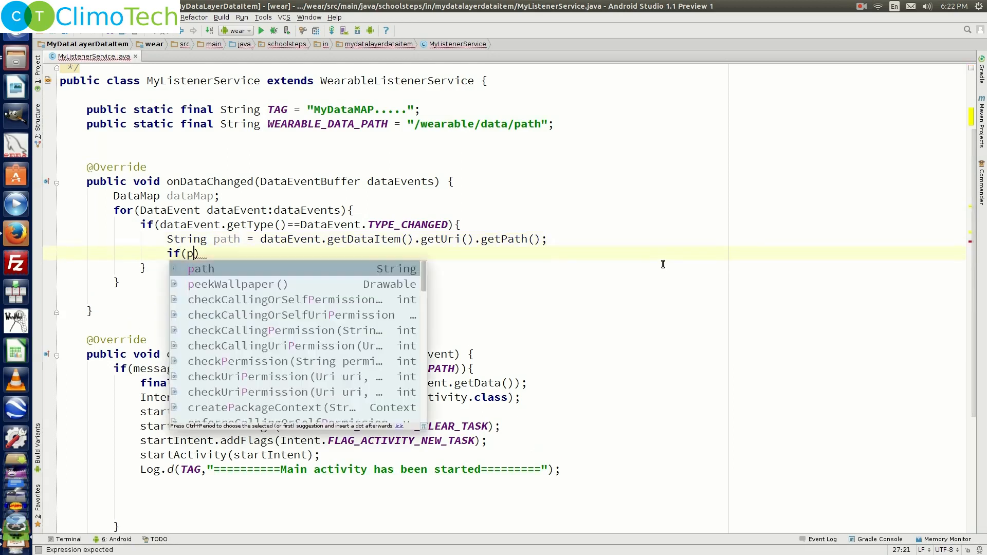
type("ath.equalsIgnoreCase(WEARABLE_DATA_PATH")
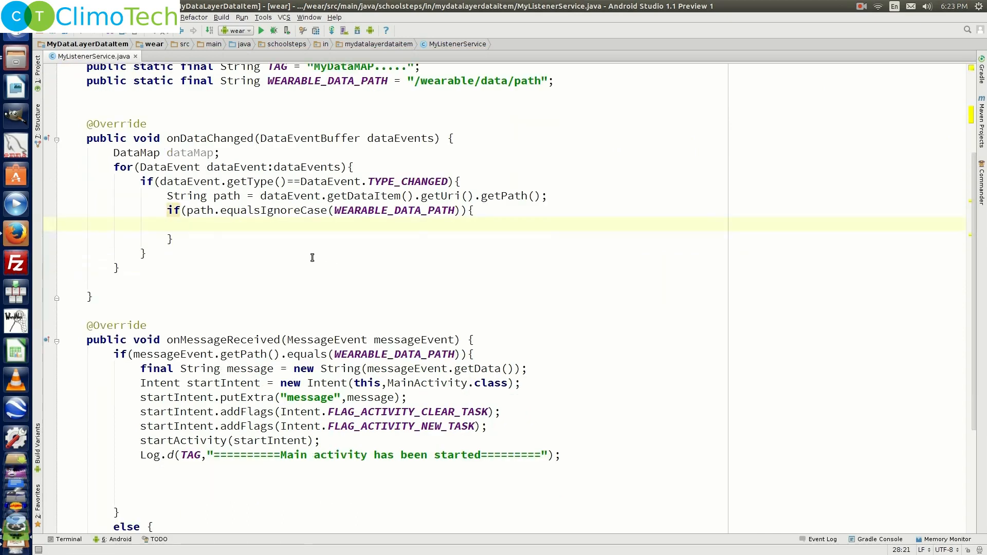
mouse_move(227, 210)
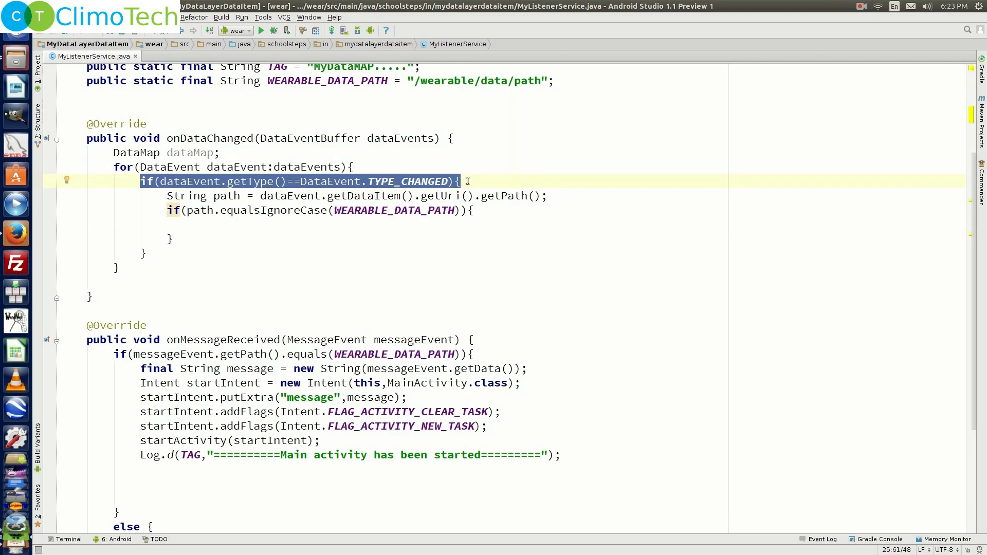
left_click(136, 181)
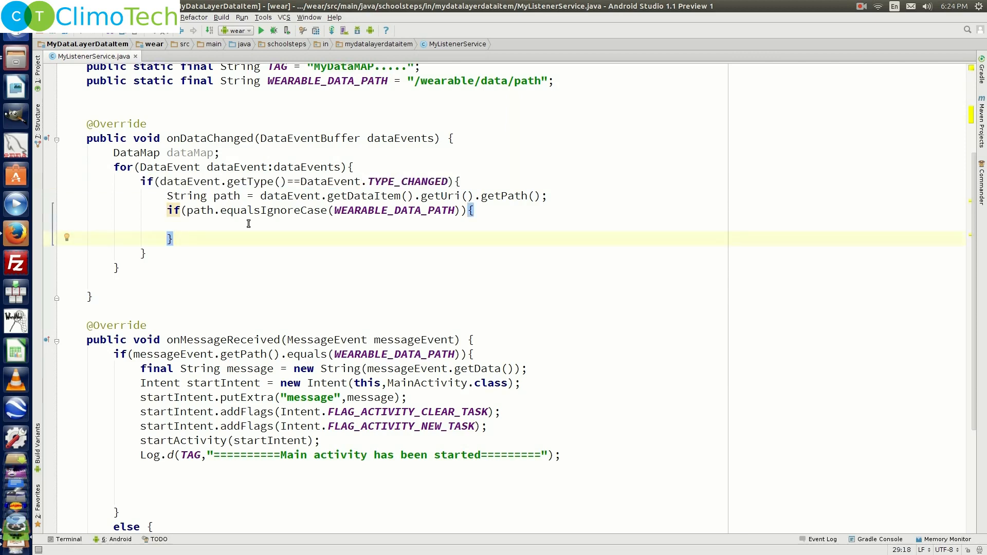
double_click(226, 195)
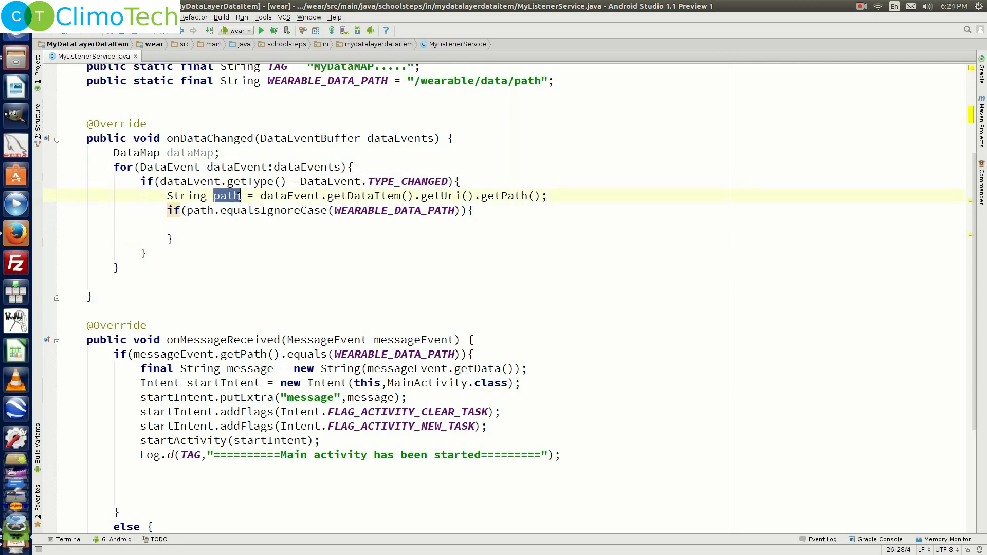
left_click_drag(260, 196, 548, 195)
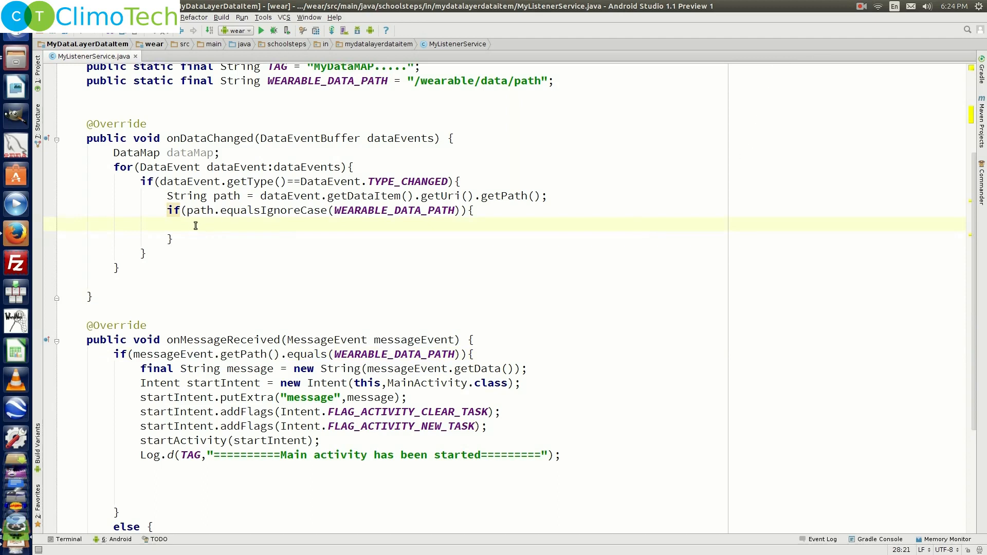
- Assign dataMap from DataMapItem.fromDataItem(dataEvent.getDataItem()).getDataMap() and log it as received
double_click(189, 152)
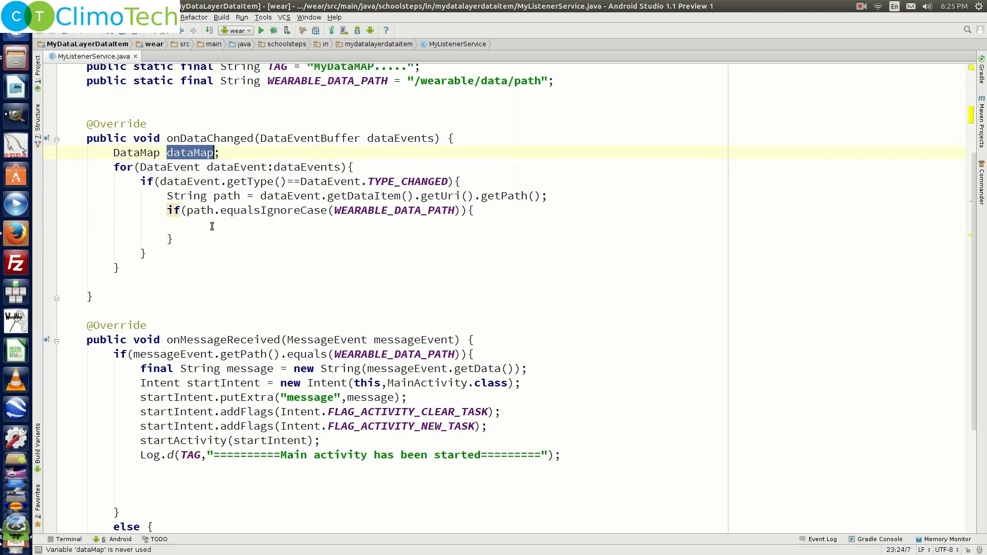
type("dataMap")
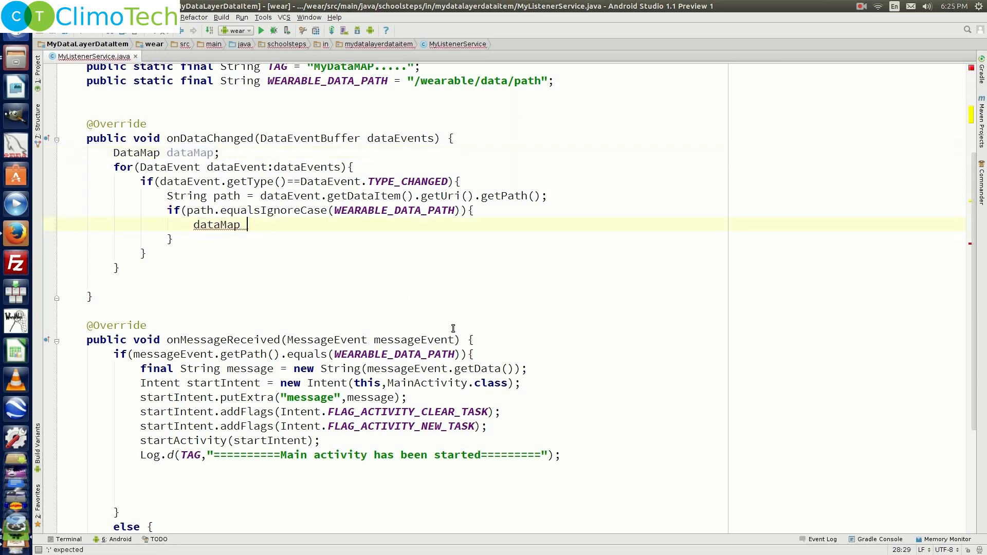
type("= DataMapItem.")
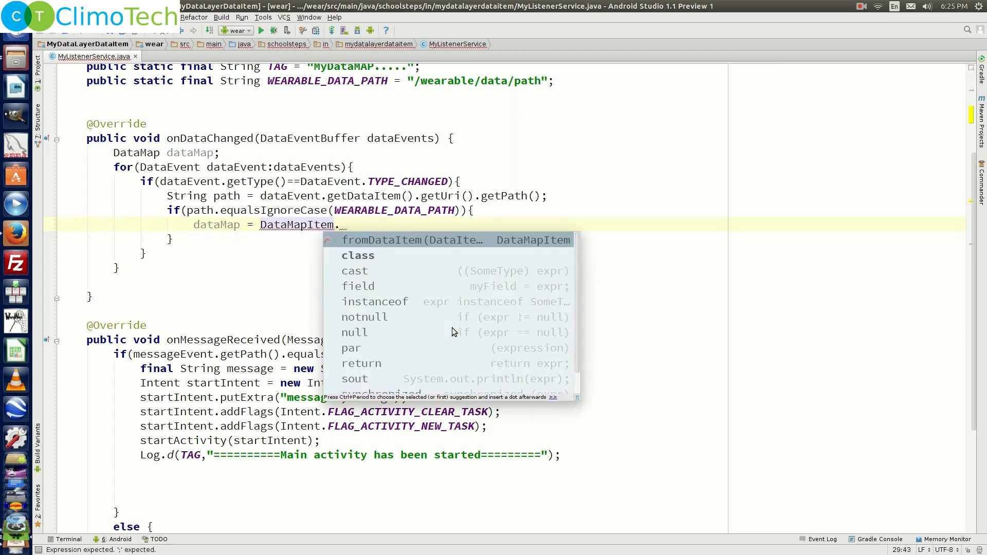
left_click(381, 241)
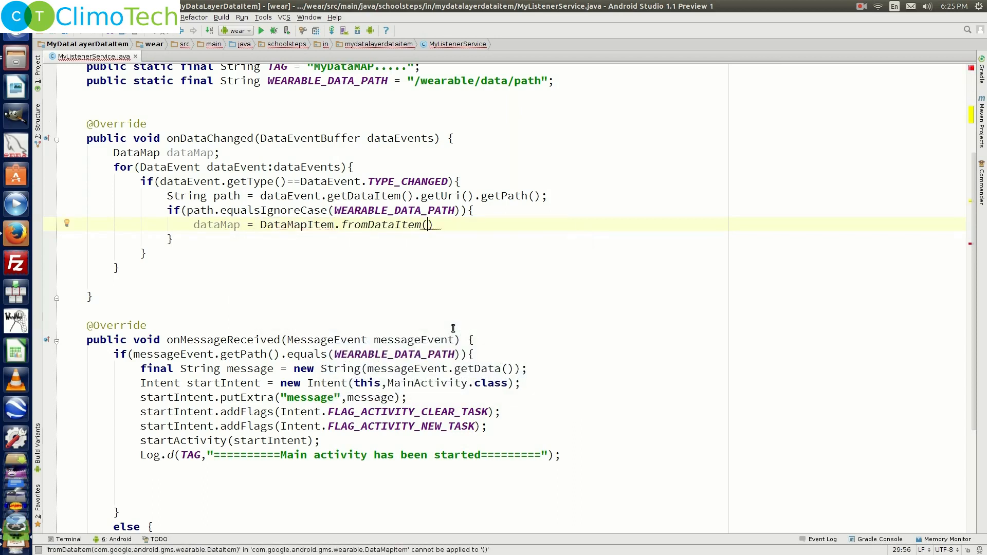
mouse_move(594, 241)
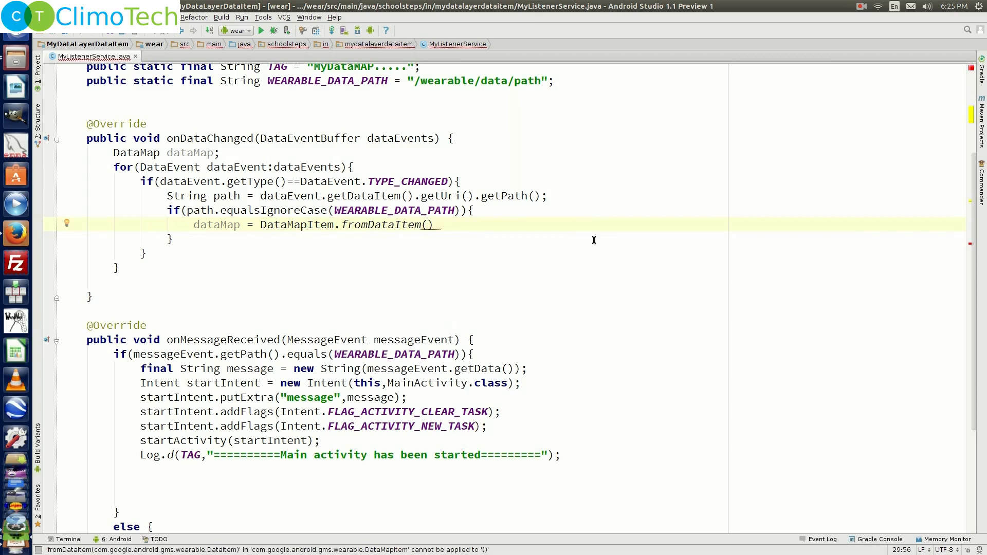
type("dataEvent")
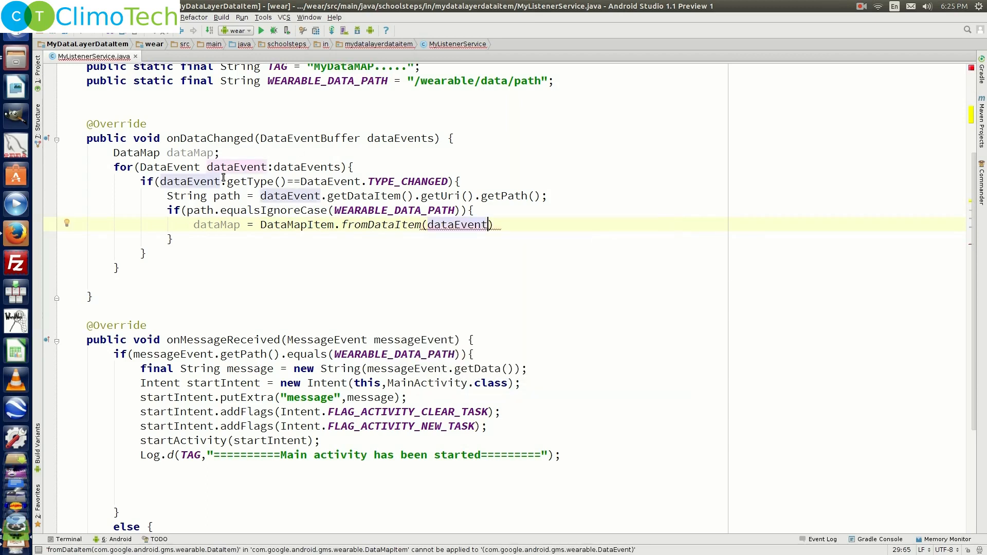
type(".")
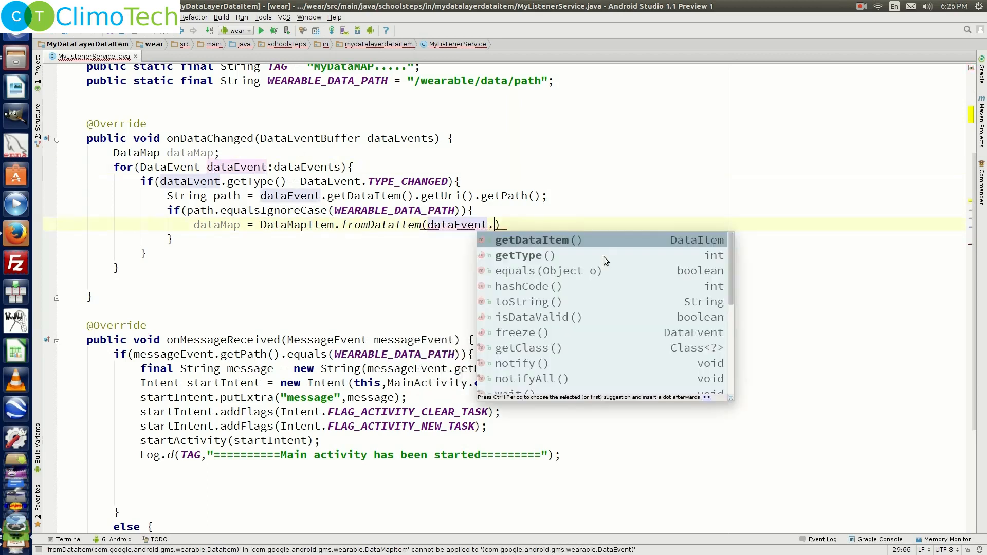
left_click(535, 240)
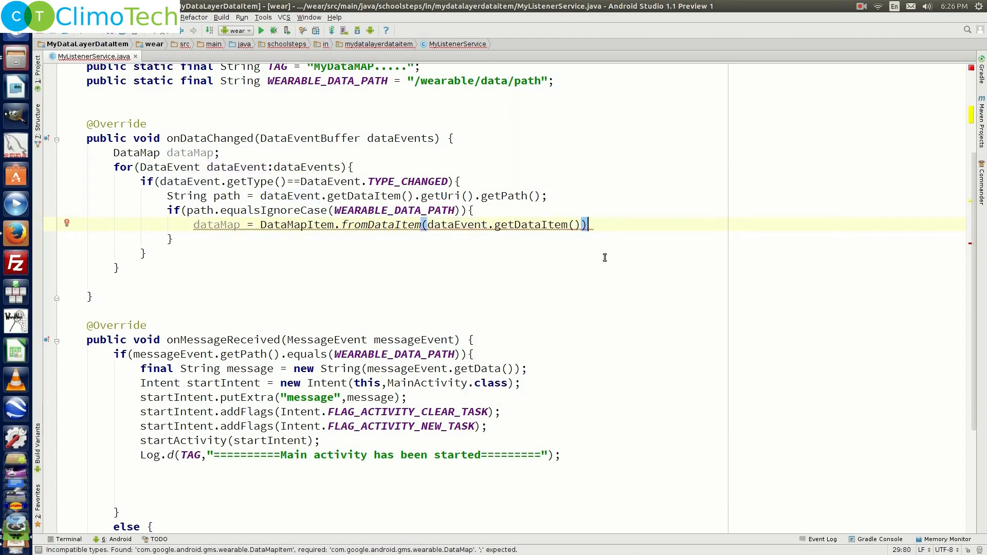
type(".getDataMap();")
type("Log.v(TAG,\"DataMap received on Wearable Device\"+dataMap);")
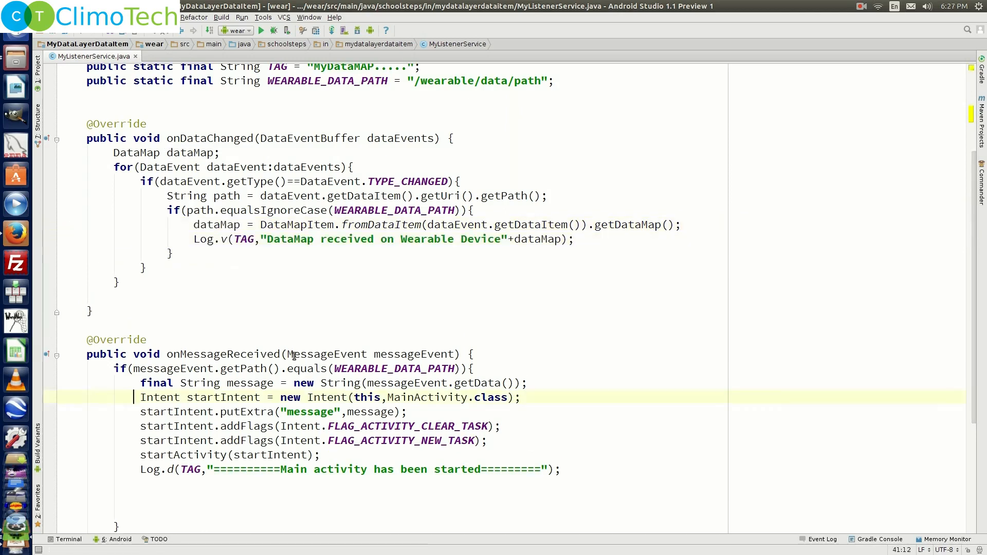
- Copy the MainActivity intent launch from onMessageReceived into onDataChanged, dropping the message extra
left_click(153, 397)
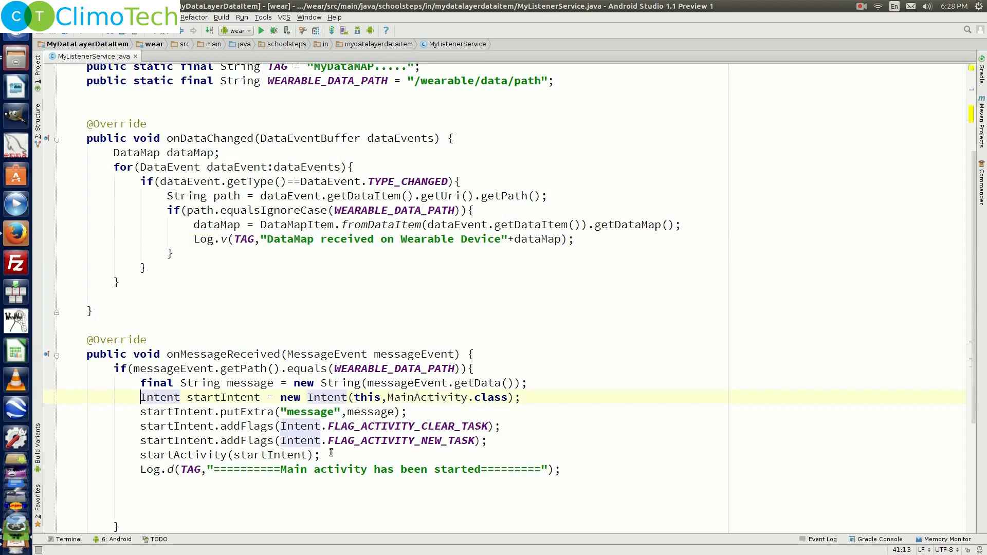
left_click_drag(141, 397, 320, 454)
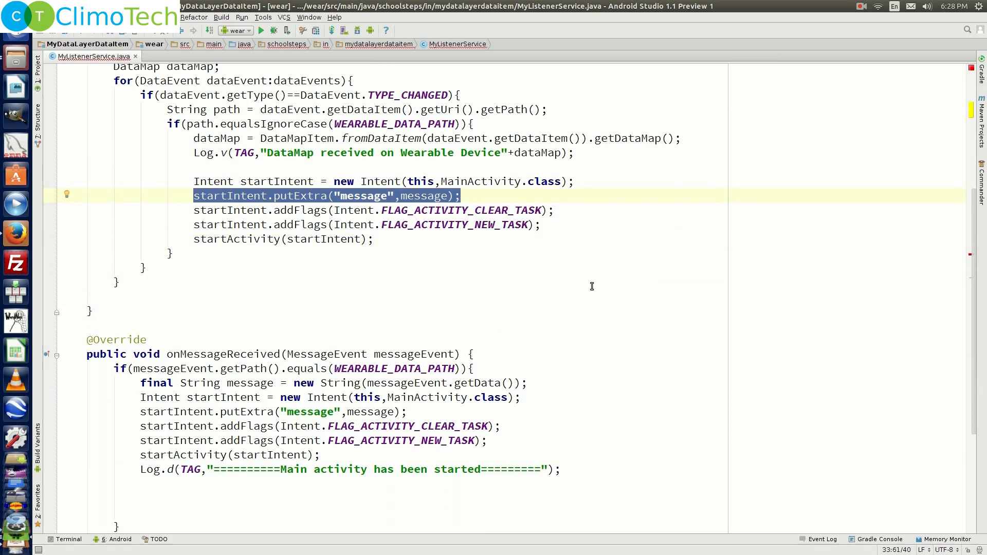
key("Delete")
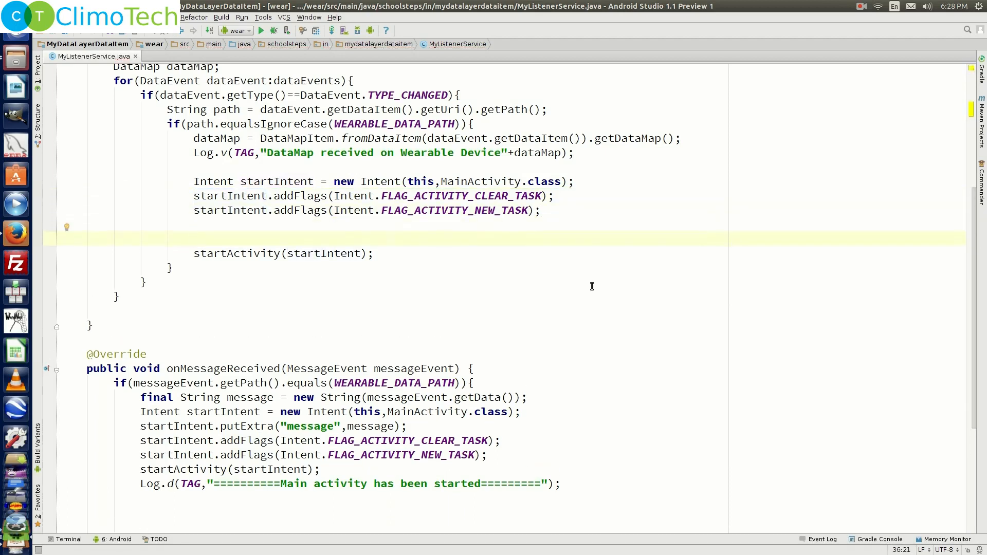
- Declare String[] myArray of size 5 and store the DataMap's "time" long as element 0
type("String[] myArray")
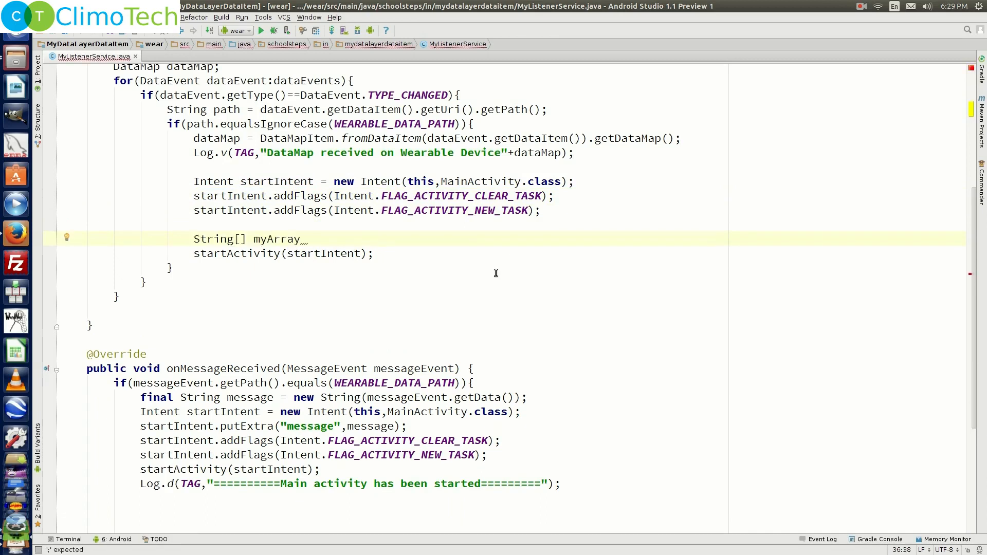
type("=")
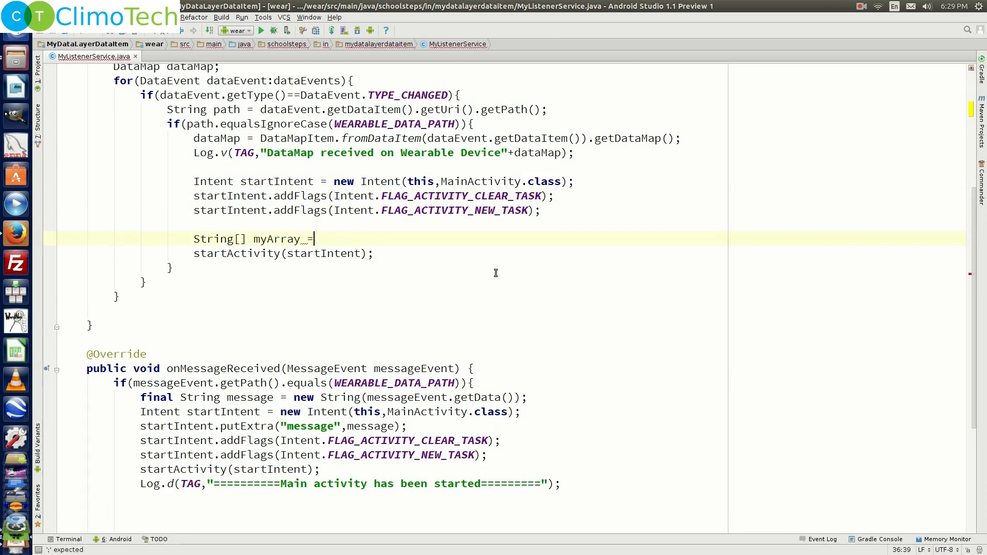
type("new String[]")
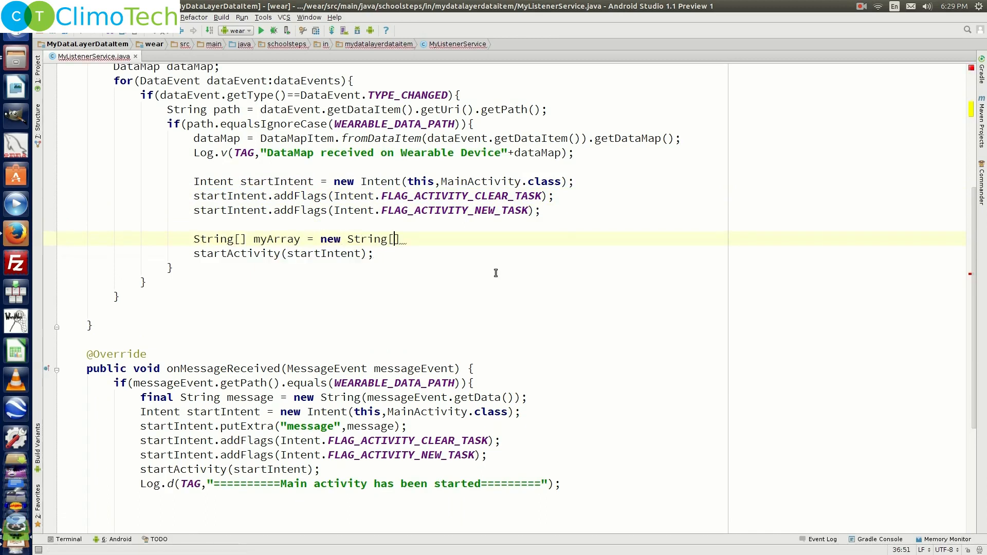
type("5")
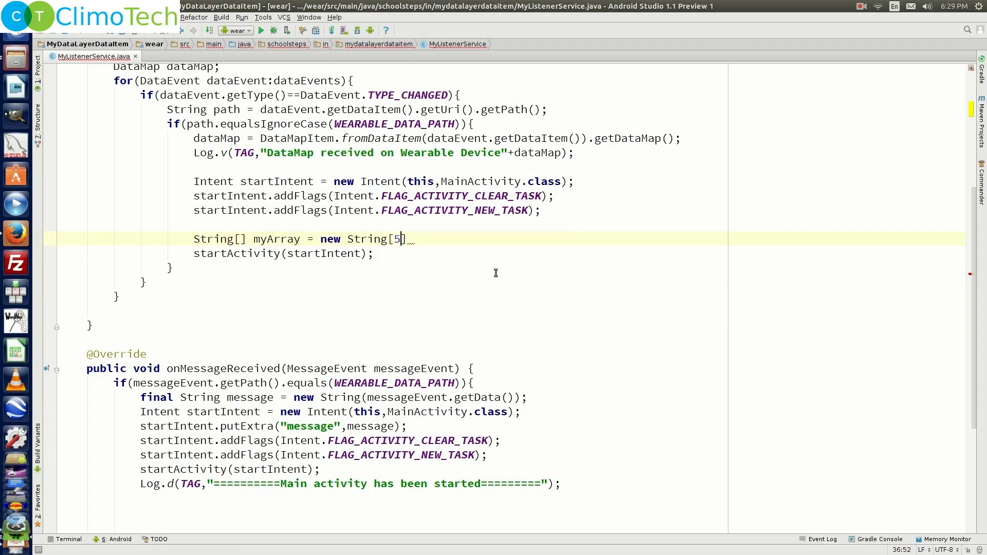
type("myArray[0]=")
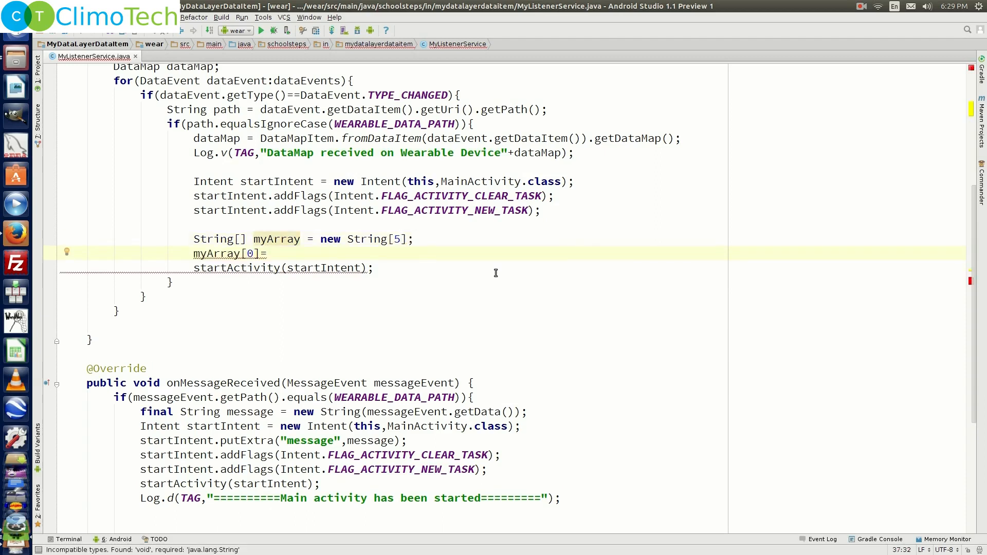
type("String.valueOf(")
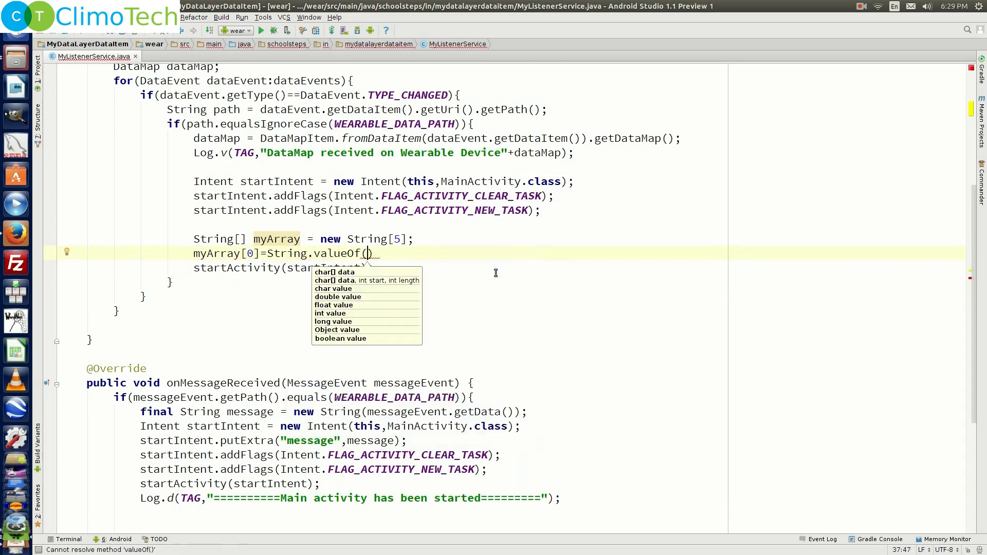
type("dataMap.getLong(\"")
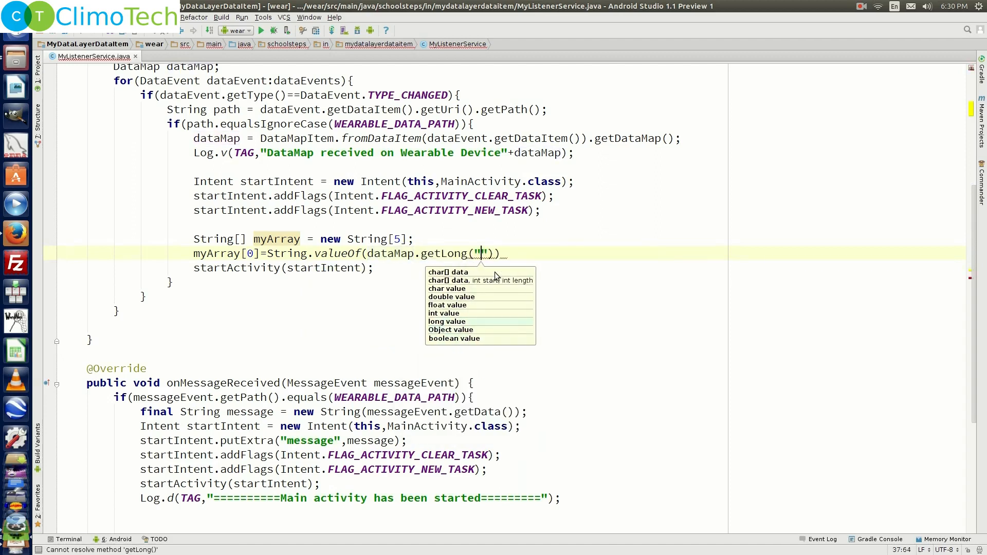
type("time")
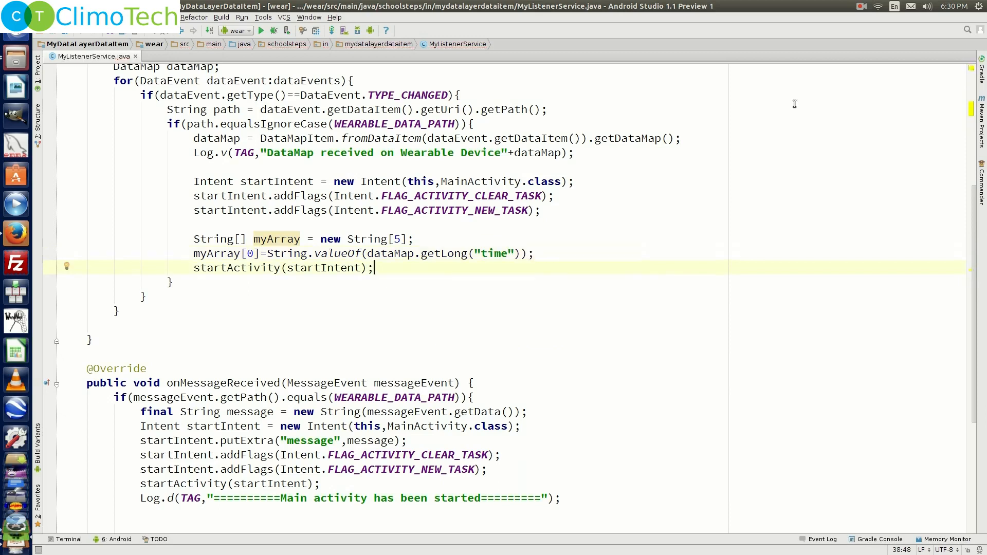
mouse_move(388, 253)
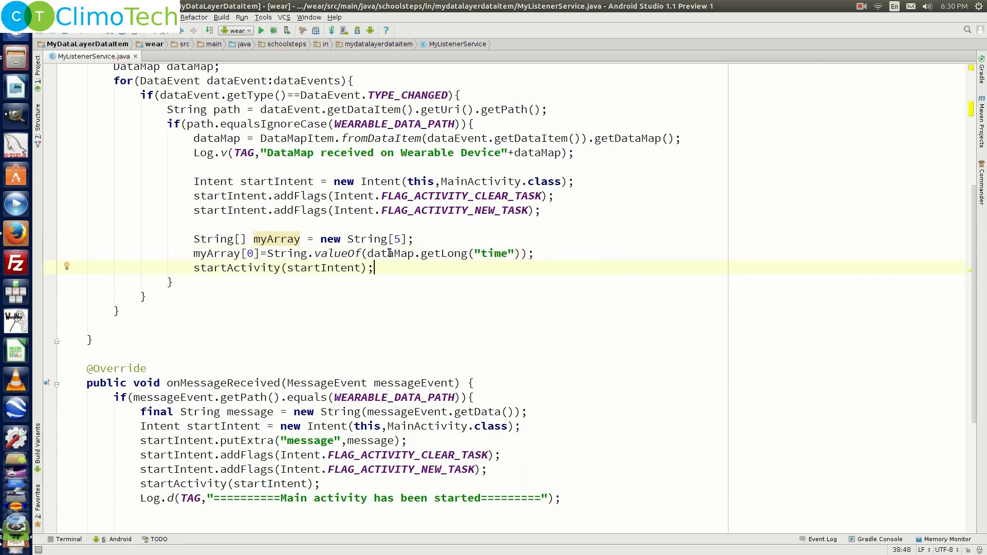
double_click(389, 253)
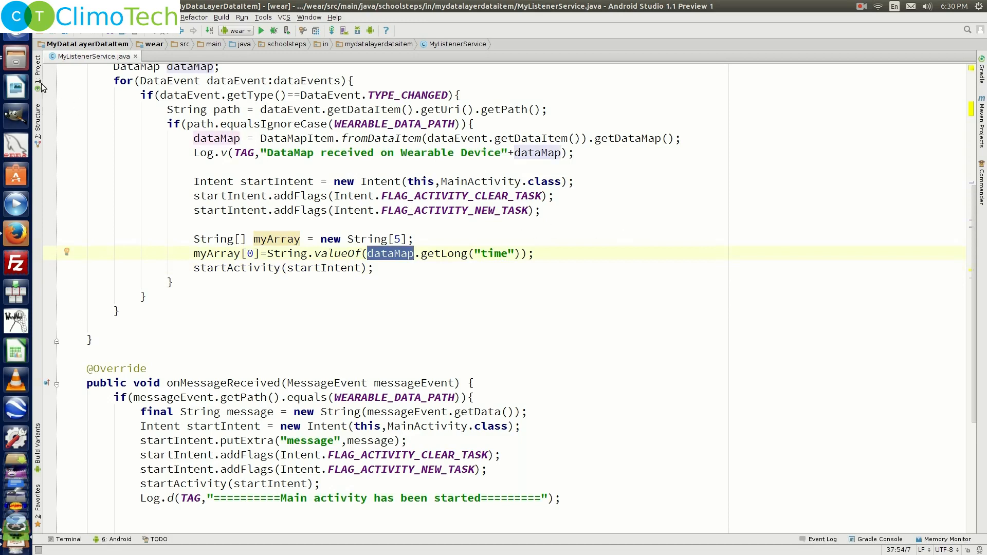
left_click(32, 70)
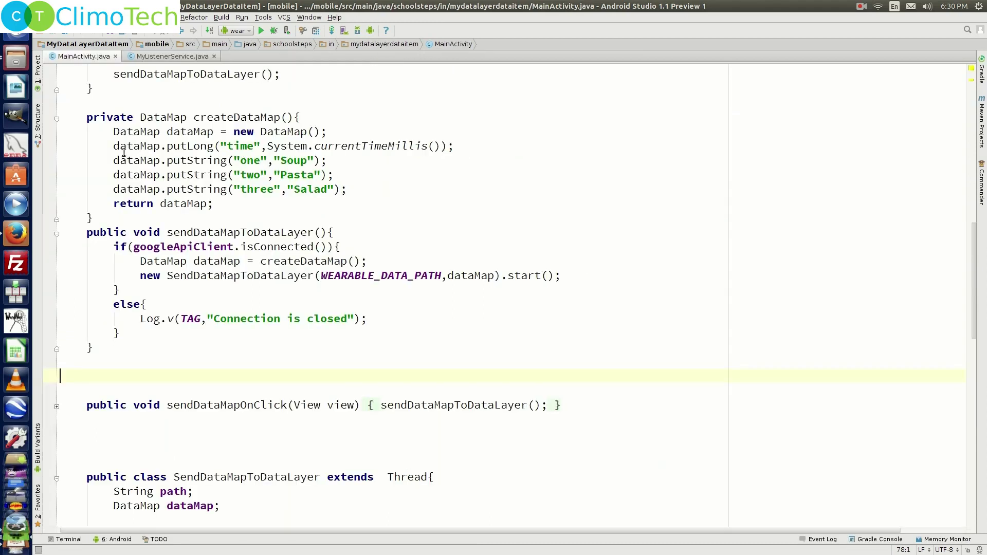
- Review createDataMap's putLong/putString keys in MainActivity, then return to MyListenerService
left_click(194, 146)
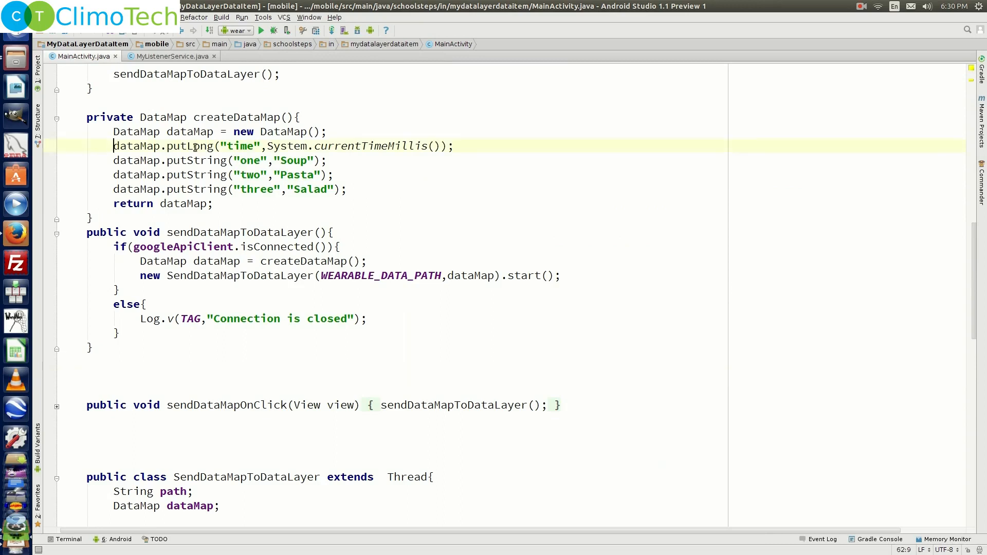
left_click_drag(113, 146, 349, 189)
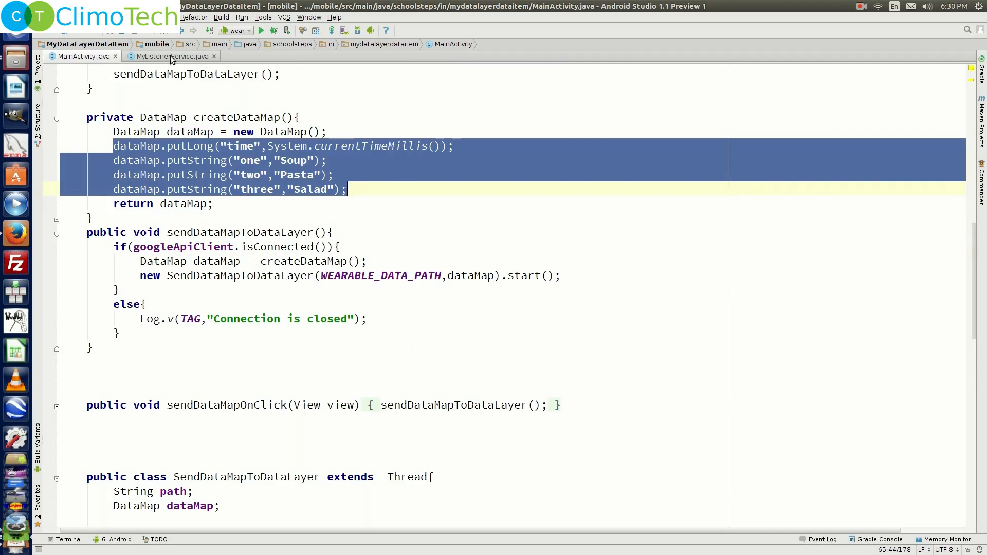
left_click(170, 56)
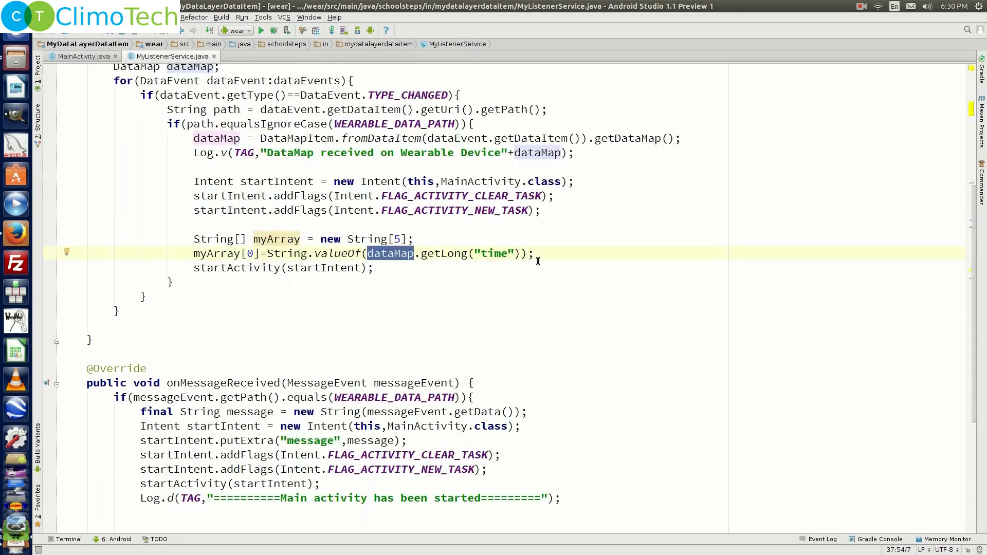
- Fill myArray[1..3] with the DataMap's "one", "two" and "three" strings
type("myArray[1] =")
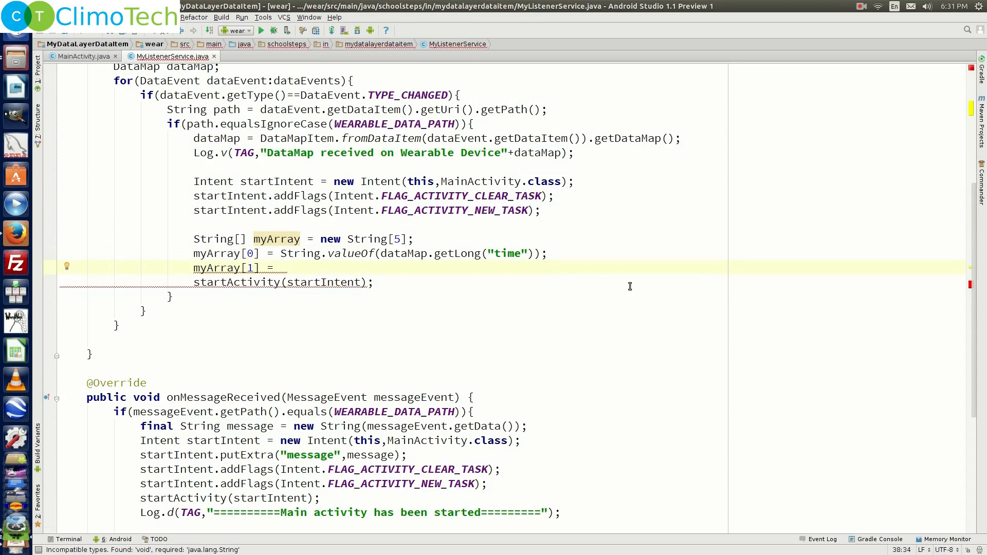
type("dataMap.getString(")
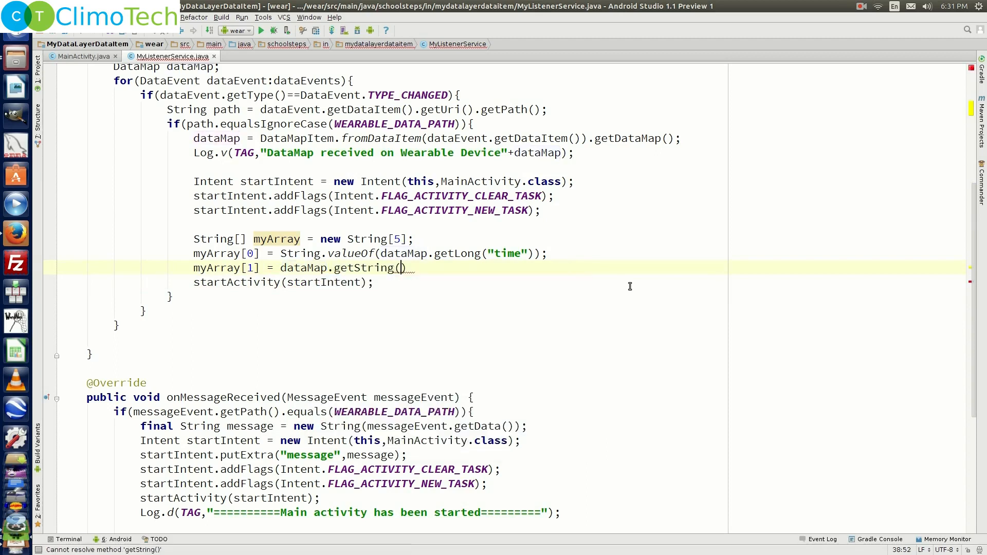
type("\"one\"")
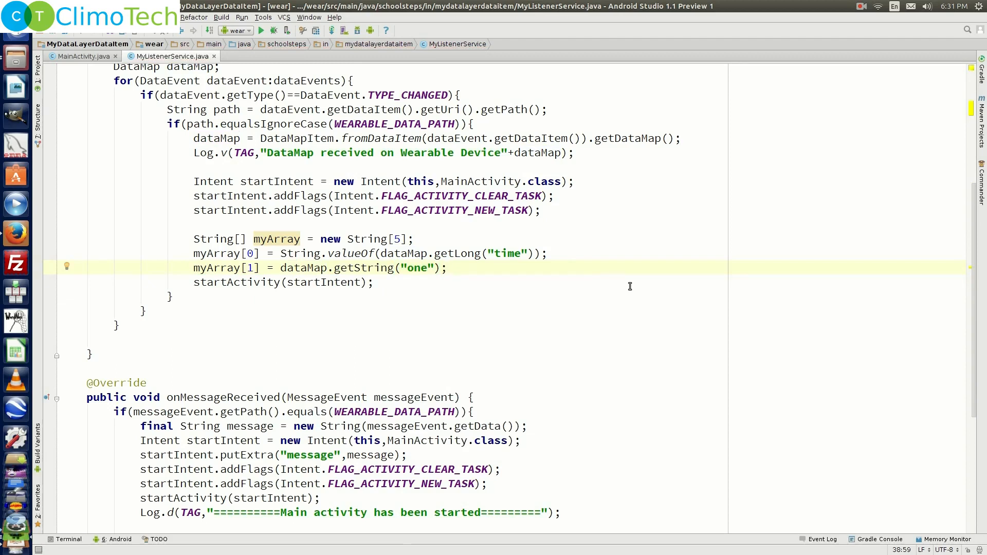
type("myArray[2] = dataMap.getString(\"two\");")
type("myArray[3] = dataMap.getString(\"three\");")
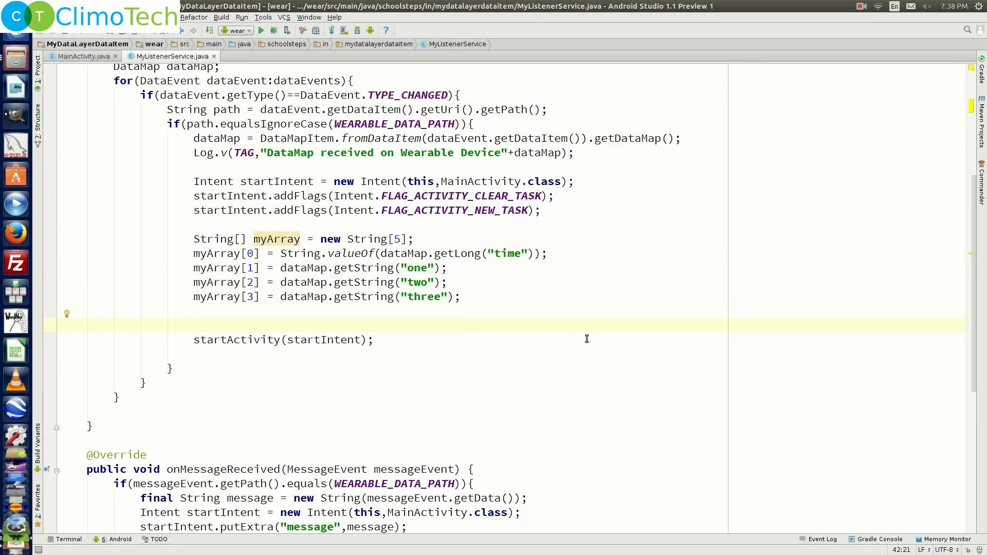
- Attach myArray to startIntent as the "dataMap" extra before startActivity
type("startIntent.putExtra(\"")
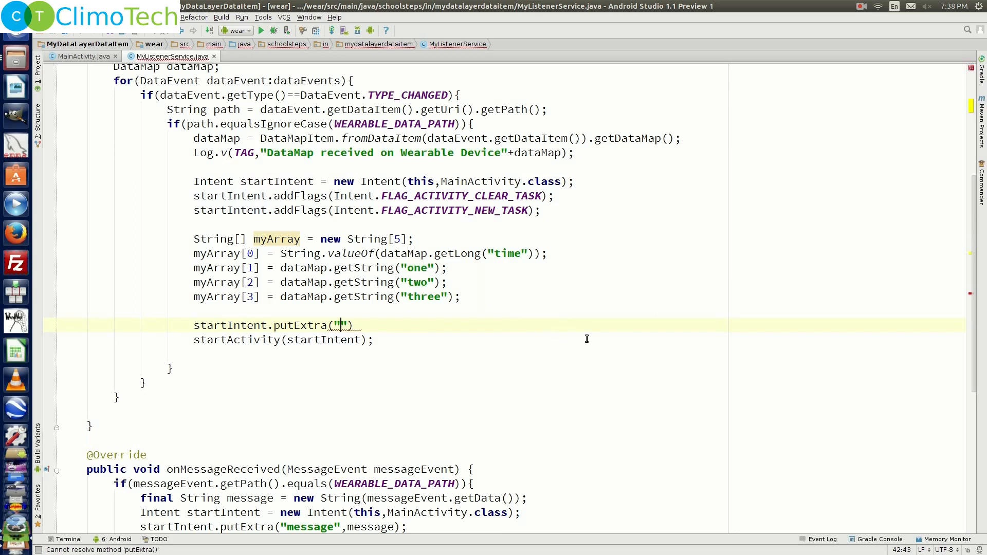
type("dataMap")
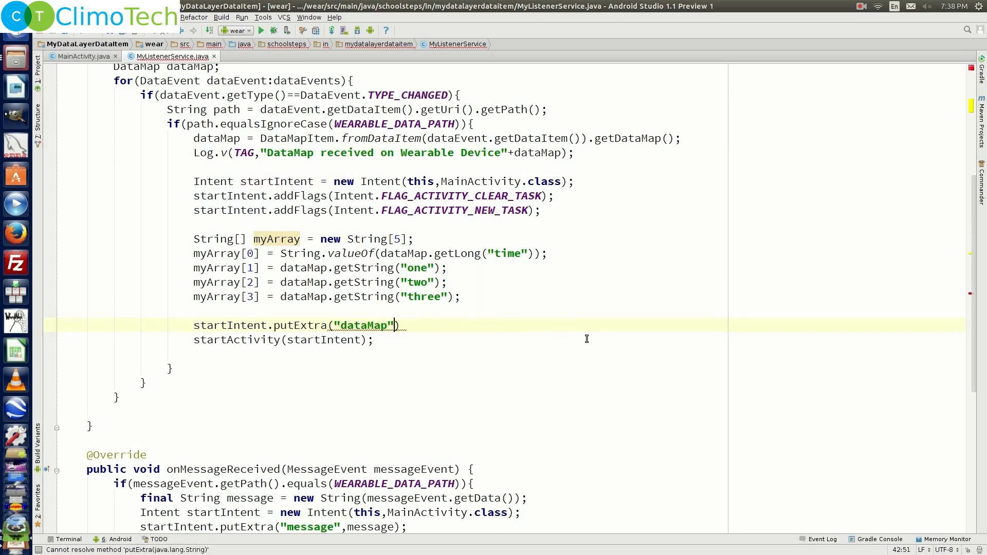
type(",my")
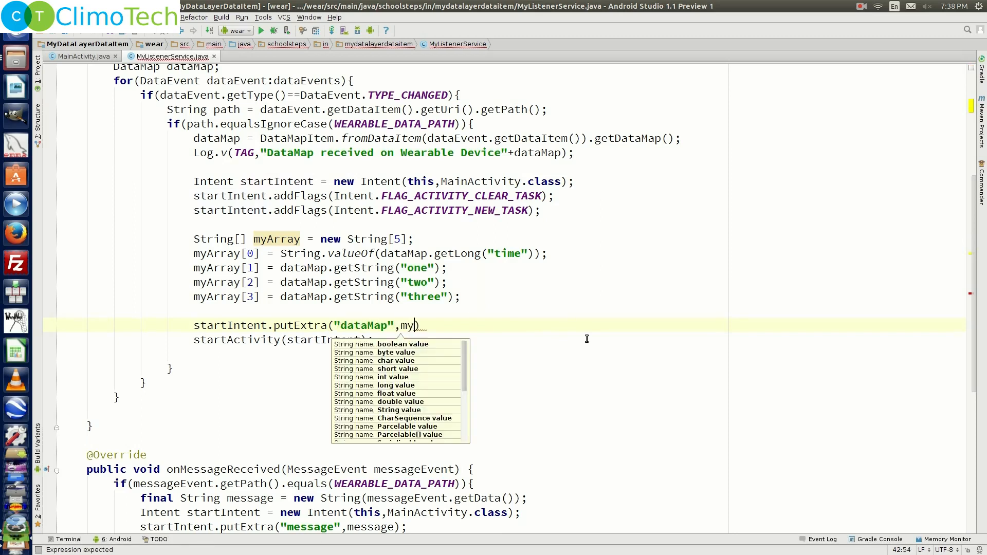
type("Array")
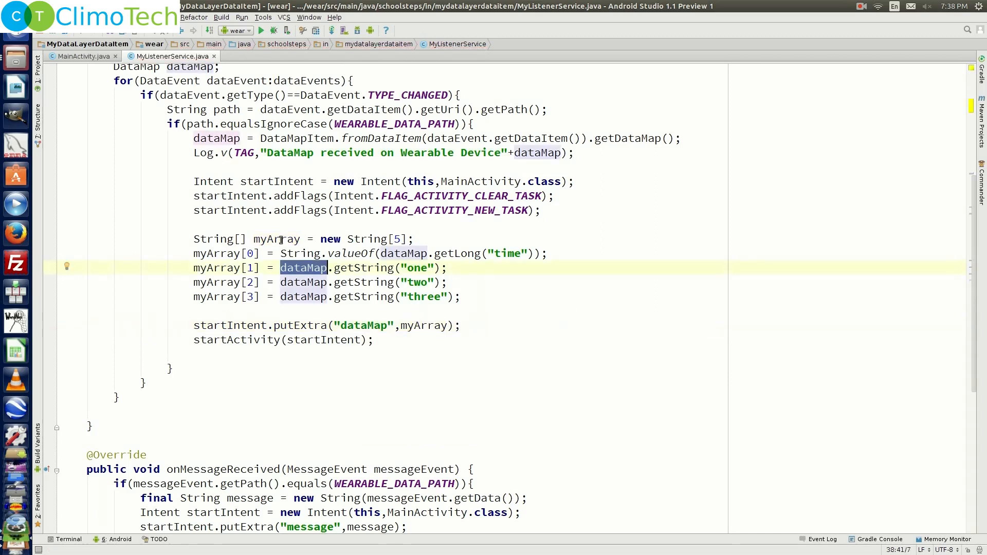
double_click(276, 238)
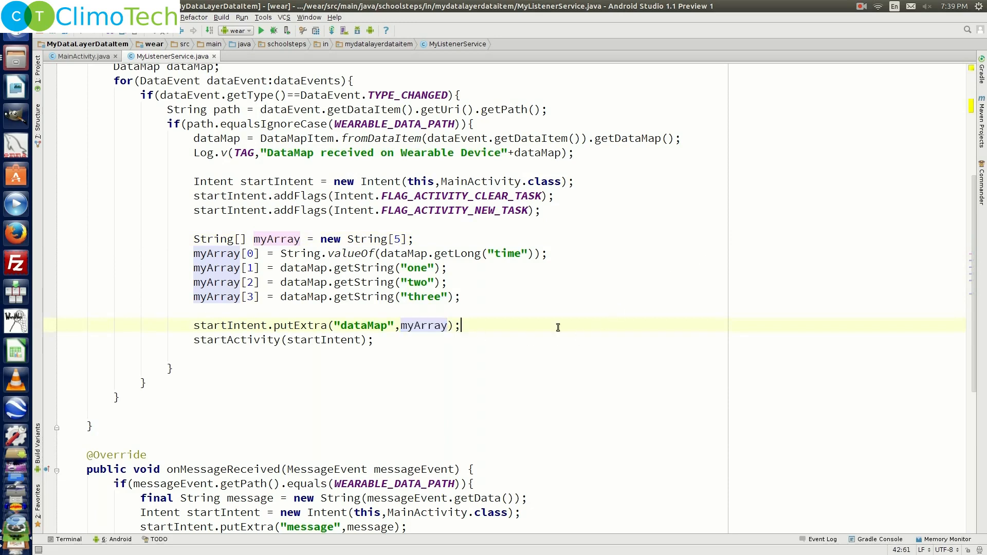
scroll("down", 3)
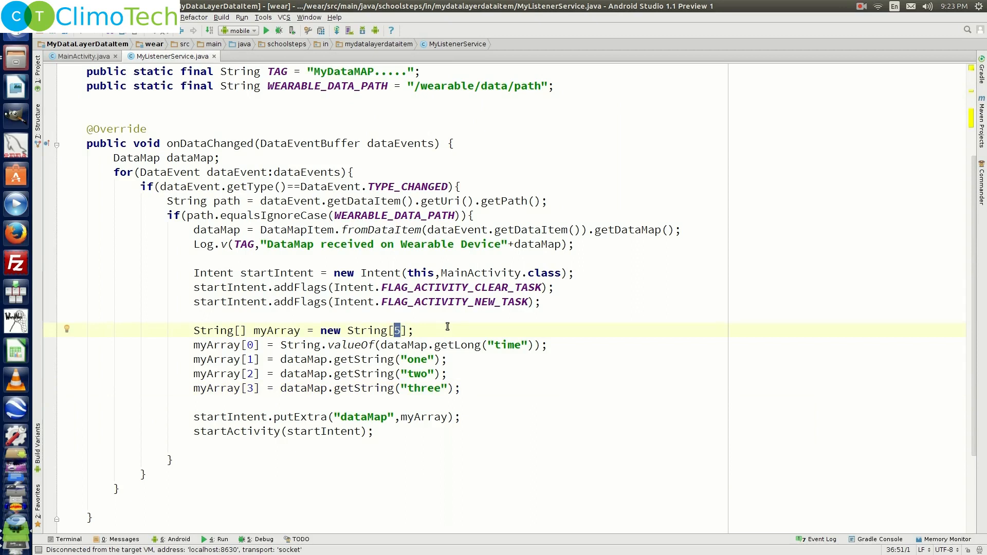
- Resize myArray to new String[4] and switch to the wear MainActivity
type("4")
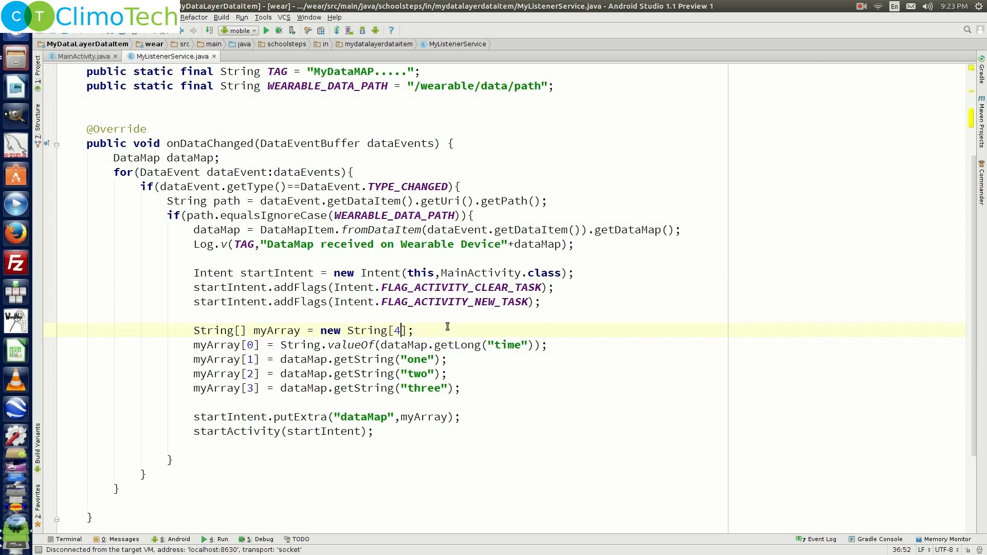
left_click(263, 56)
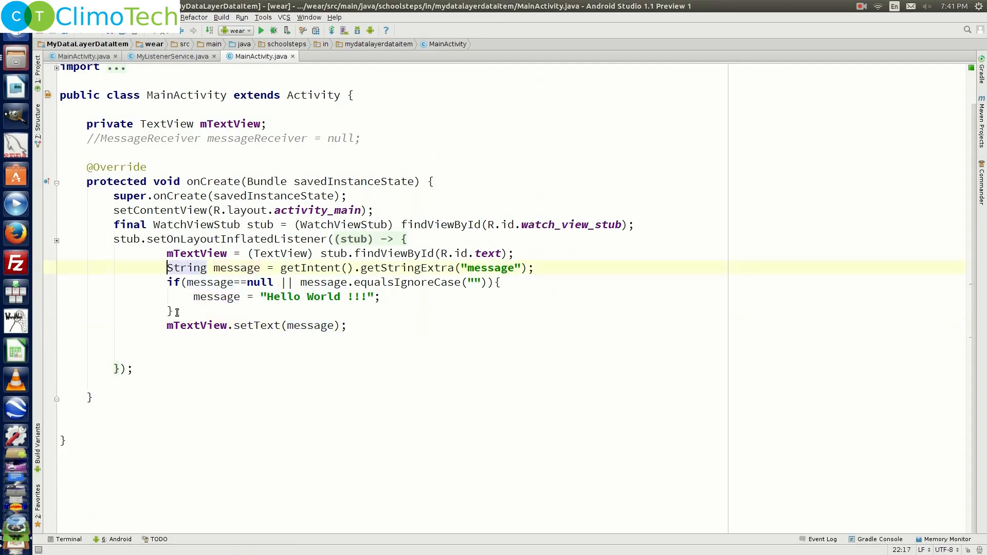
- Replace the message lines with String[] dataMap = getIntent().getStringArrayExtra("dataMap")
left_click_drag(167, 267, 178, 312)
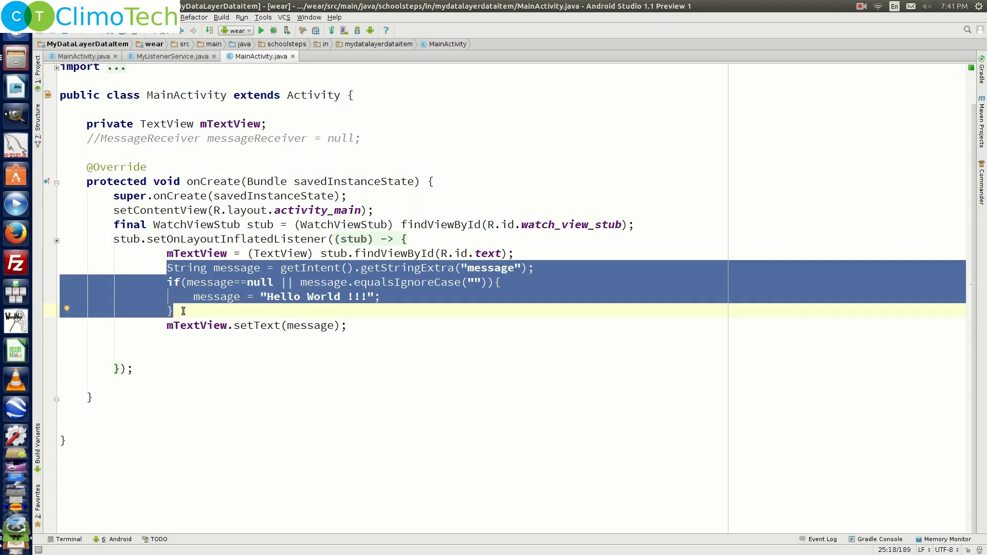
key("Delete")
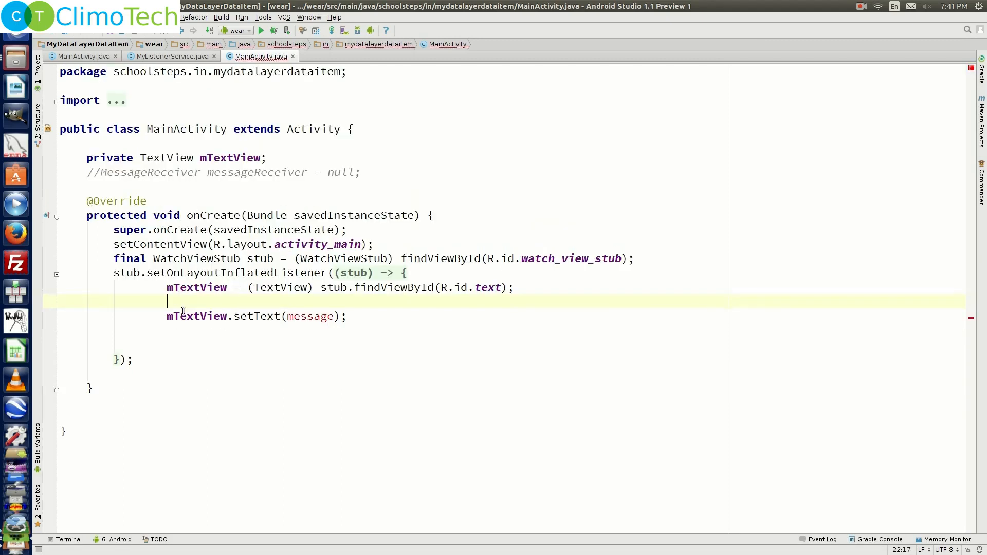
type("String[] dataMap_")
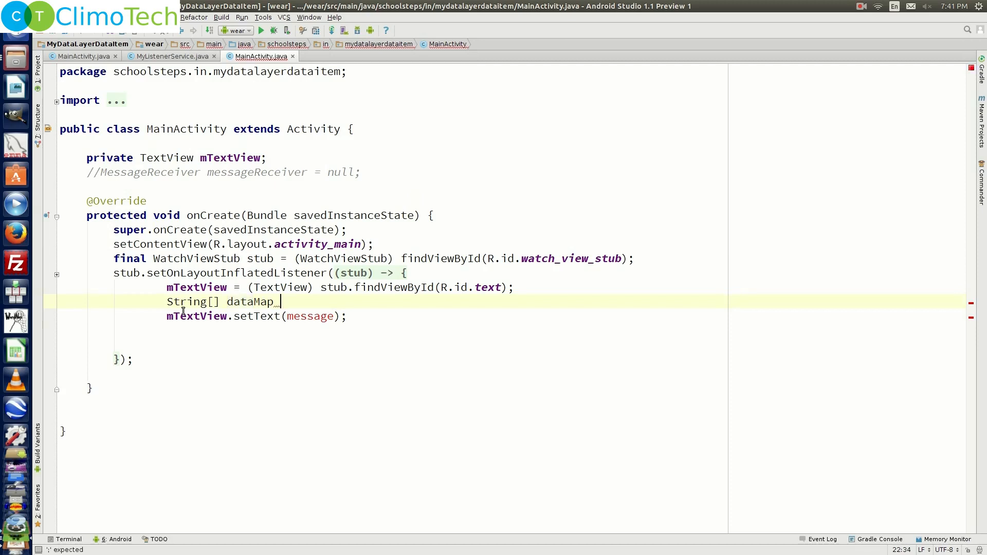
type("=")
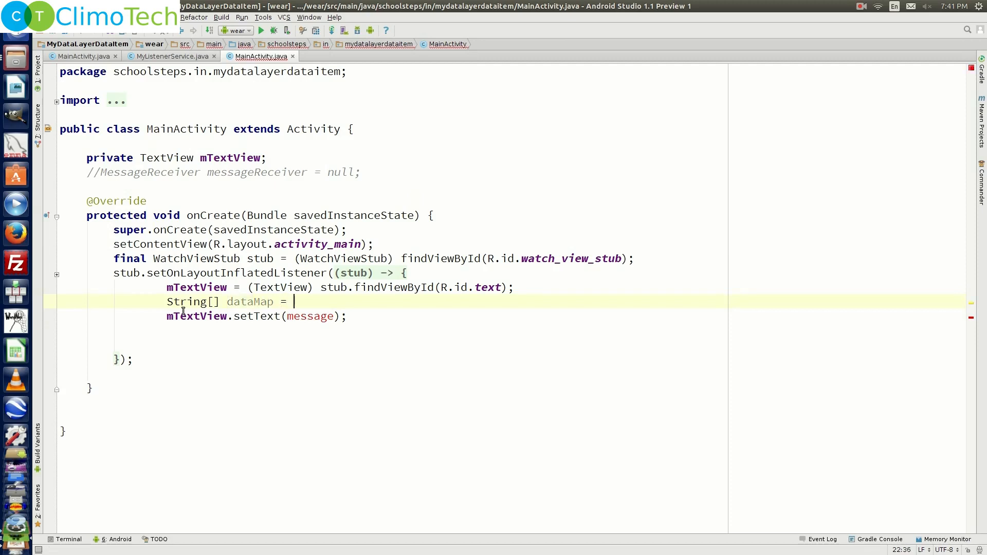
type("getIntent().getStringArrayExtra(\"d")
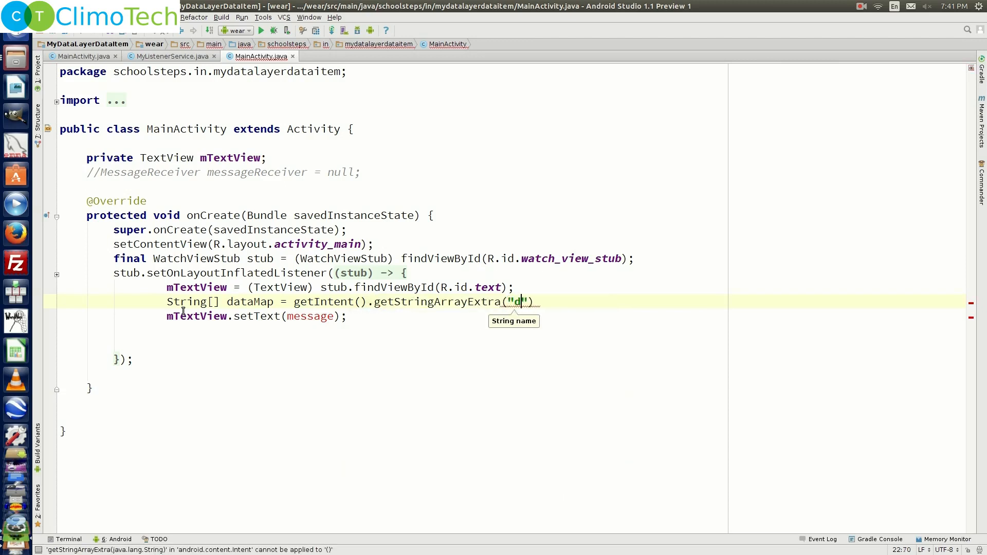
type("ataMap")
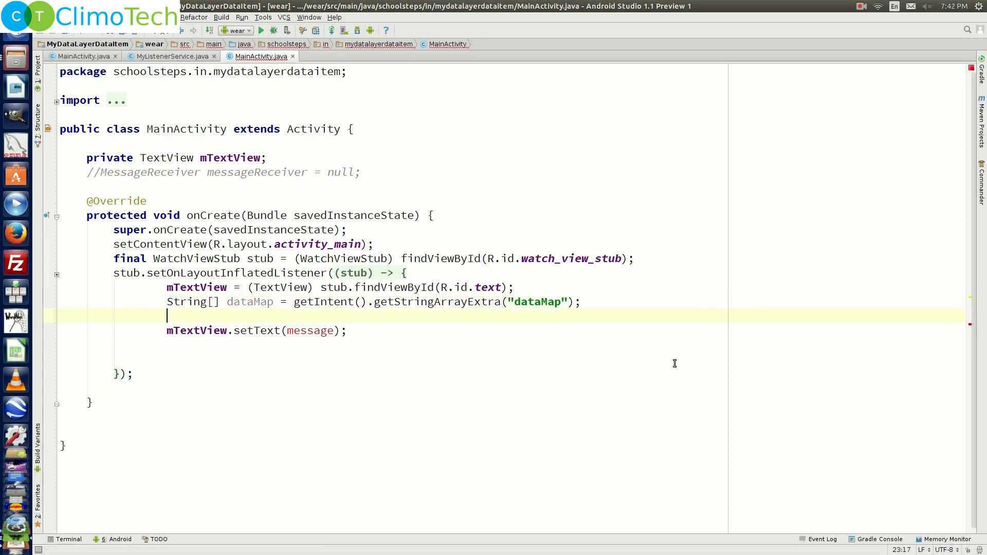
- Inside an if(dataMap!=null) block, loop over dataMap appending each string plus "," to a StringBuilder
type("if(dataMap!=null)")
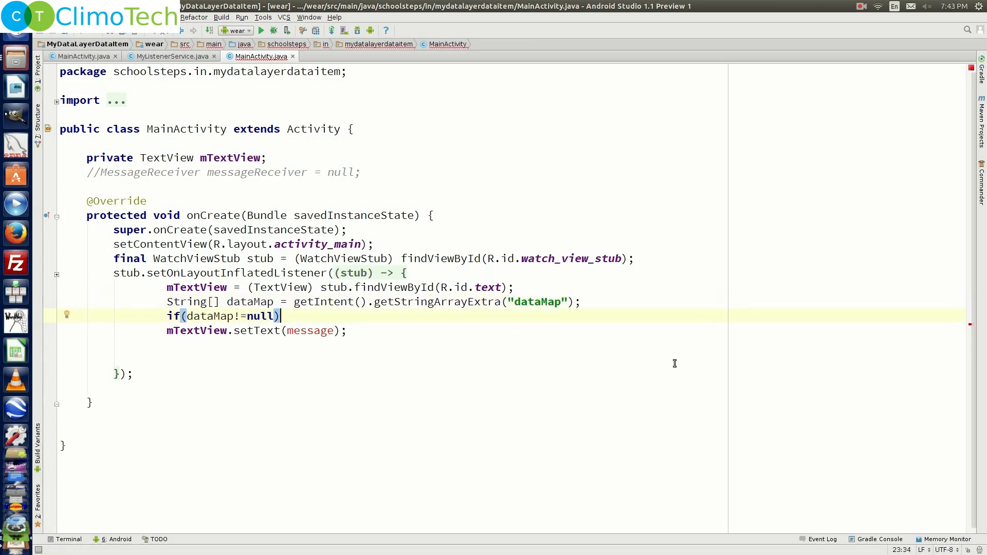
type("{")
type("for(String s : ")
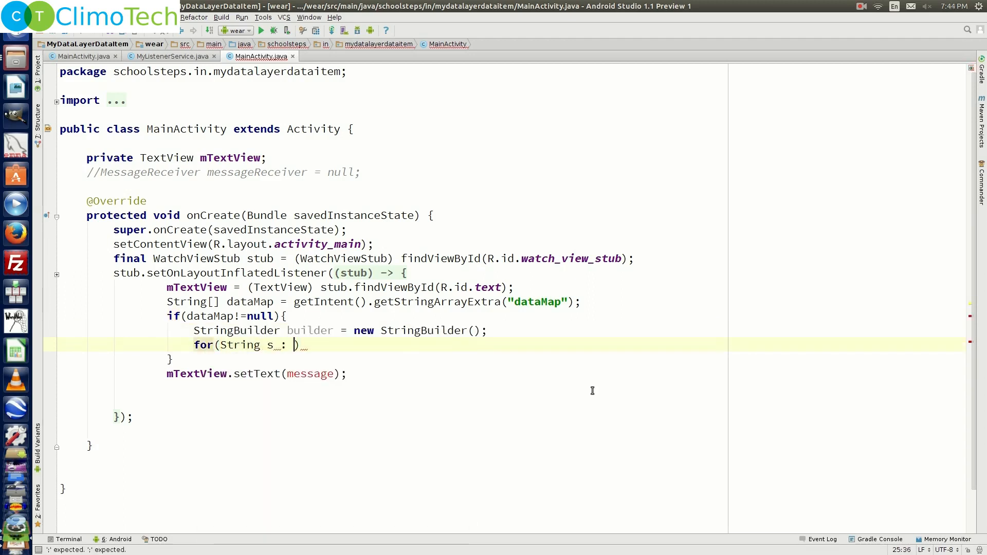
type("dataMap")
type("builder")
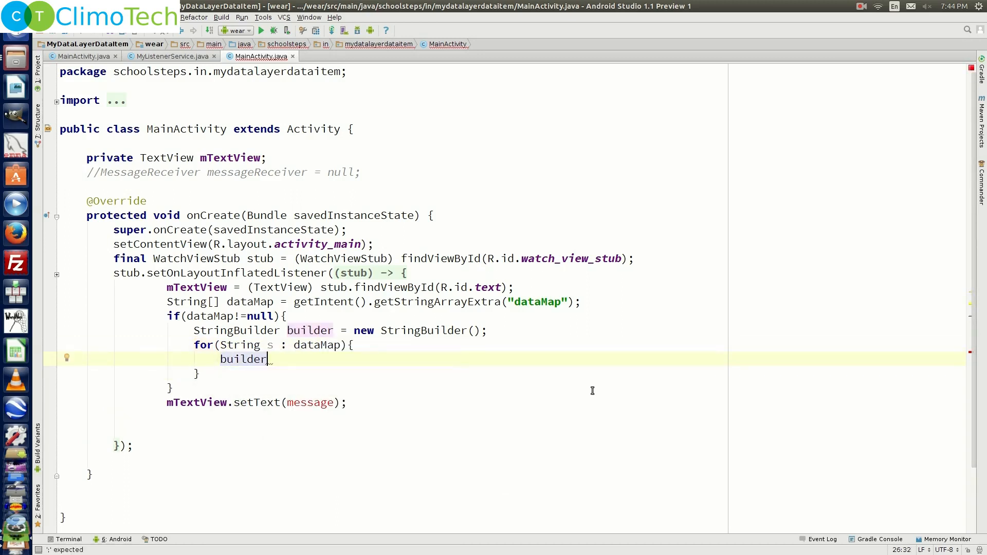
type(".append(")
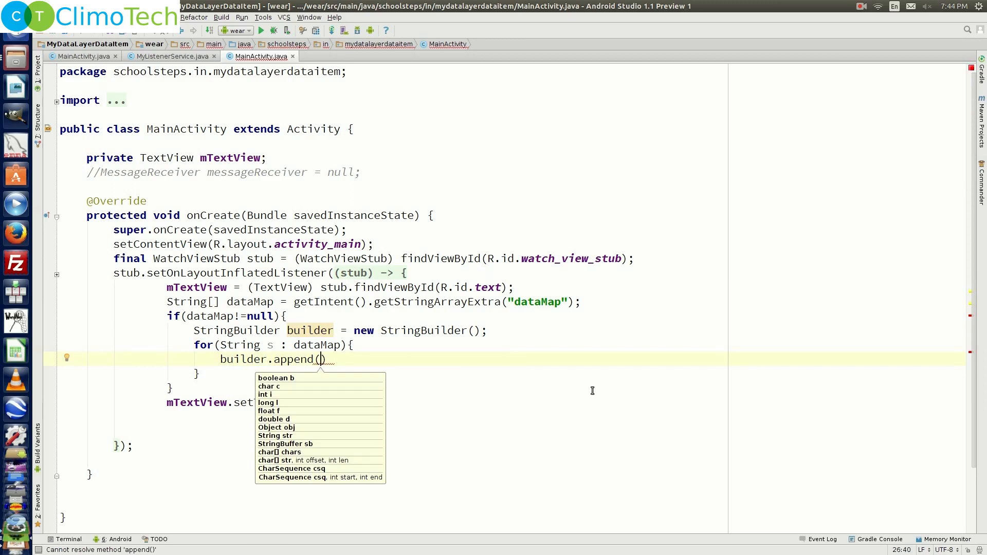
type("s+\"\"")
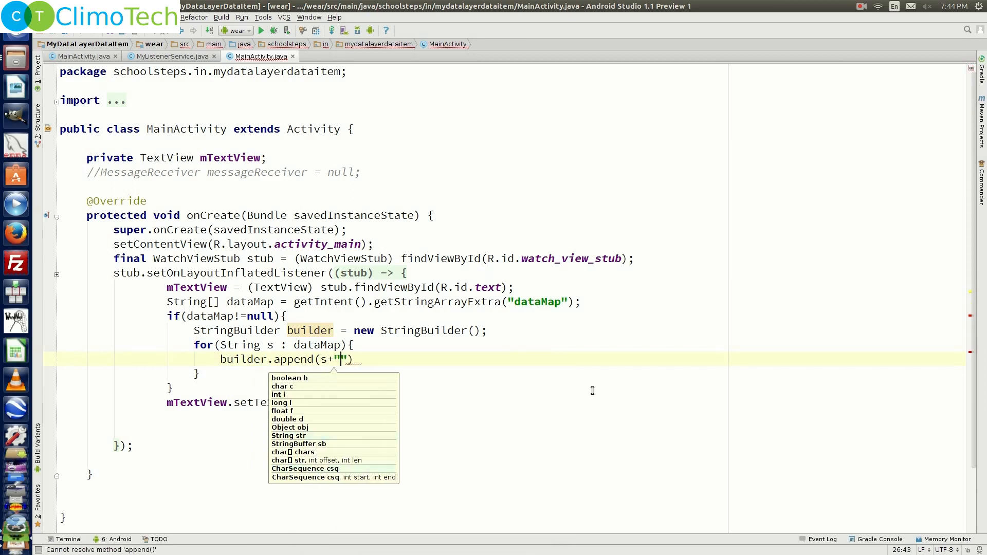
type(",")
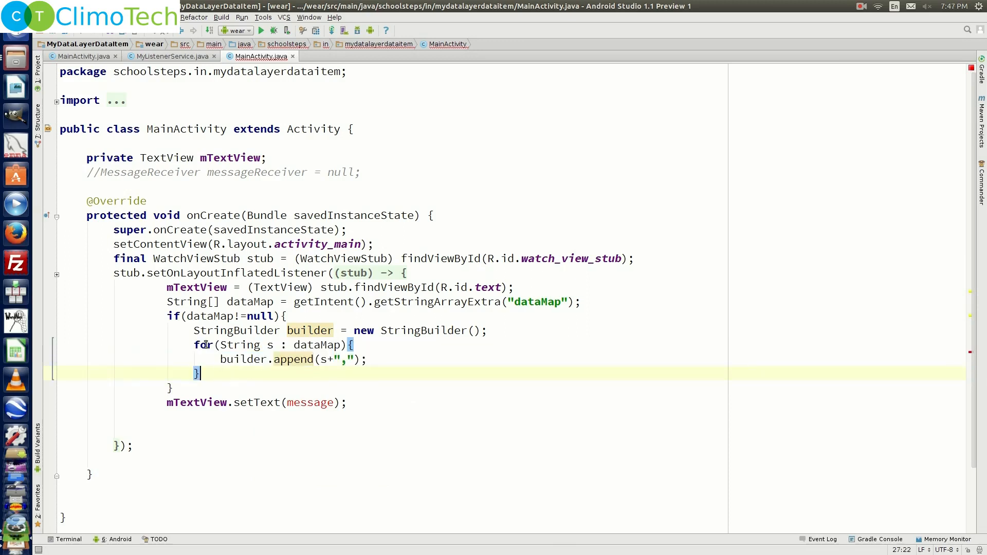
double_click(317, 344)
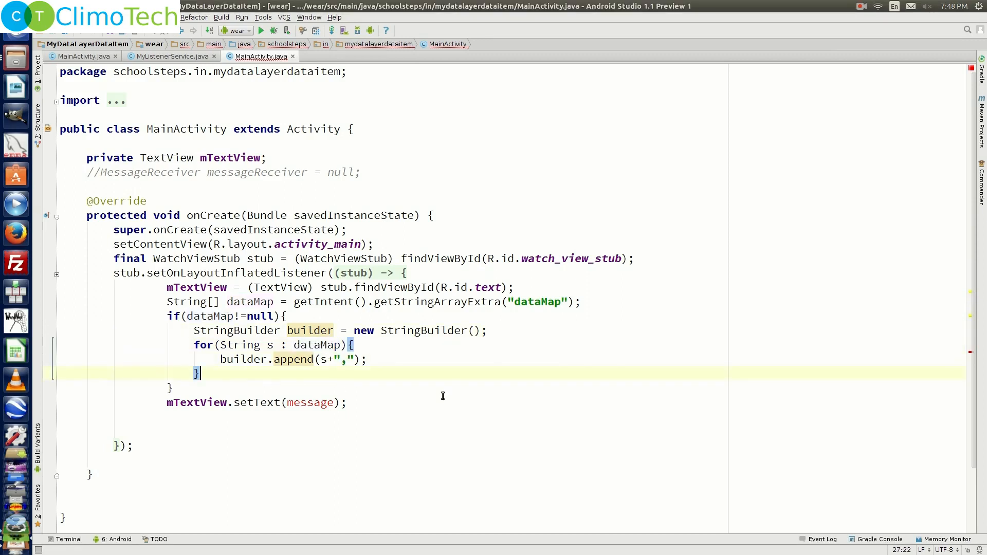
- Inside the if, call mTextView.setText(builder.toString()) to display the joined strings
type("m")
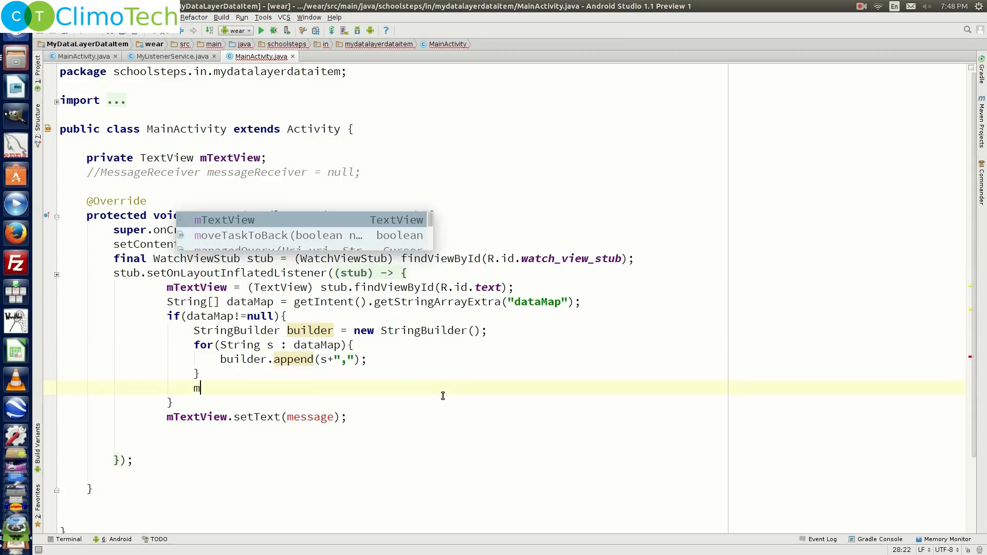
type("TextView.")
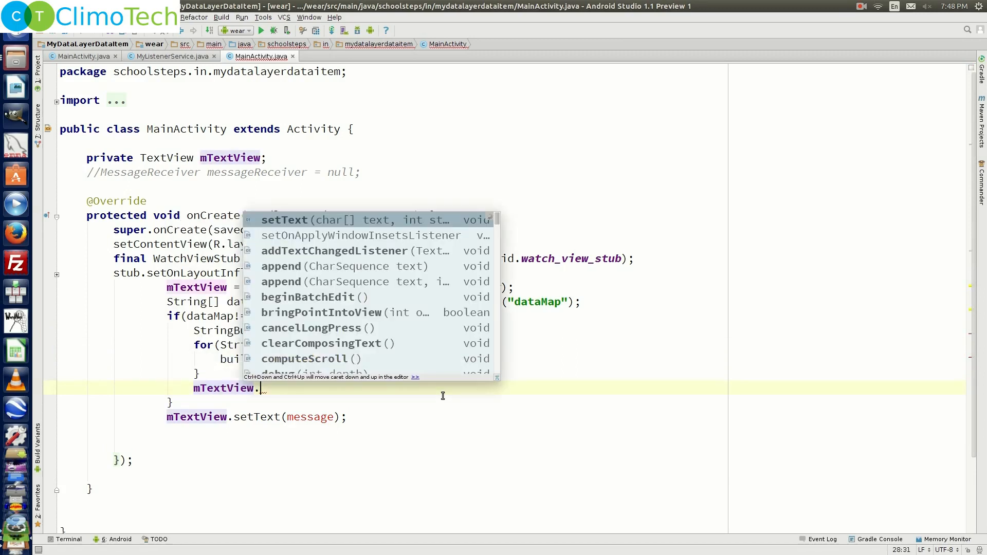
left_click(284, 219)
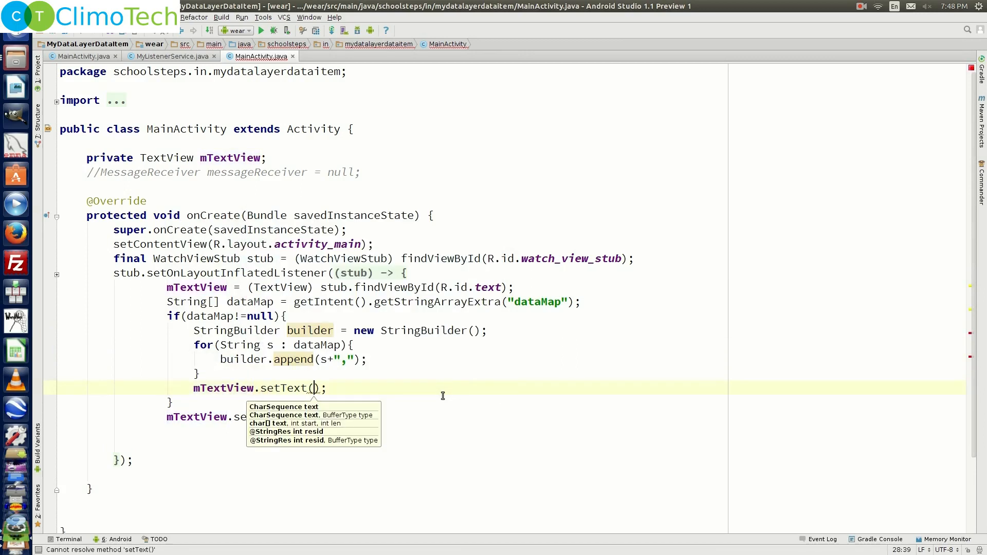
type("builder.")
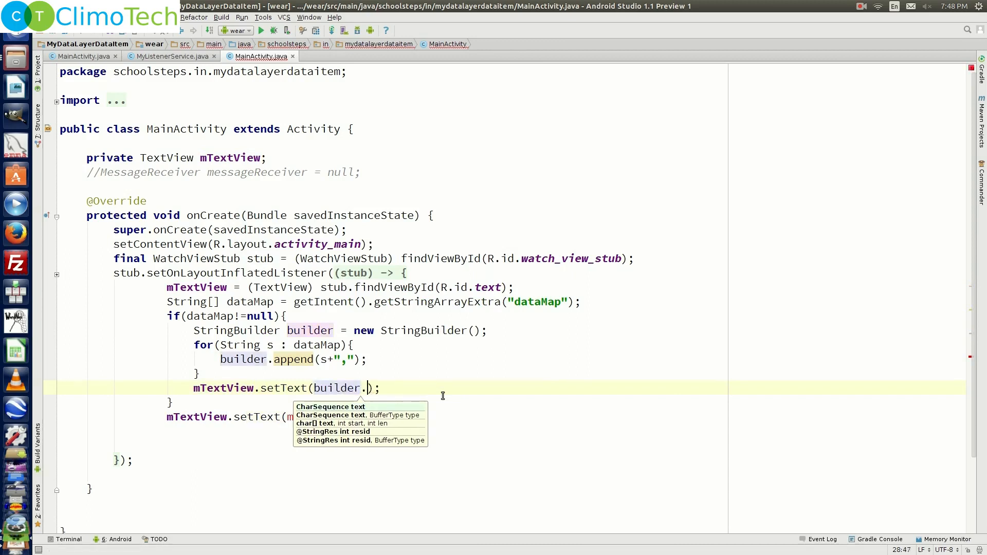
type("toString()")
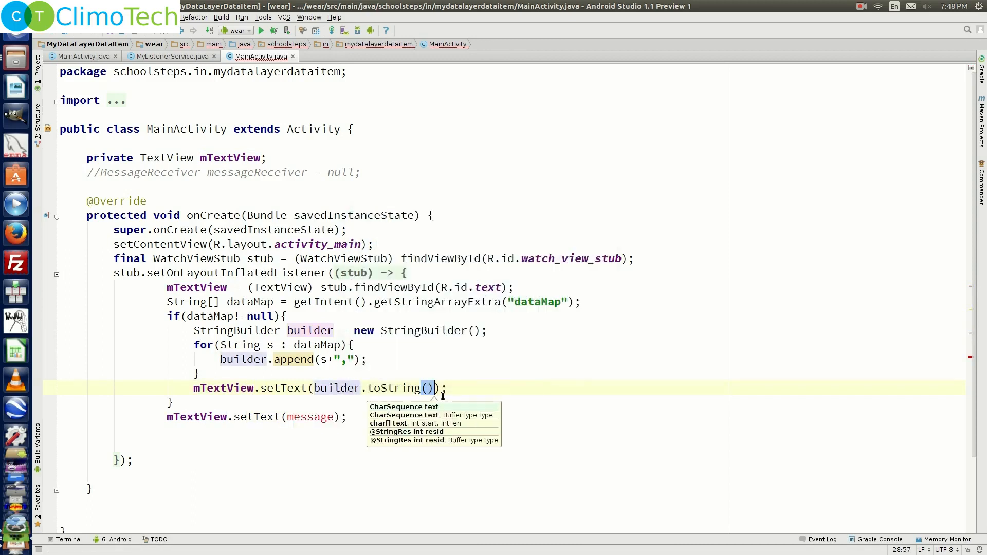
- Add an else branch setting mTextView text to "Waiting for the dataMap"
type("else")
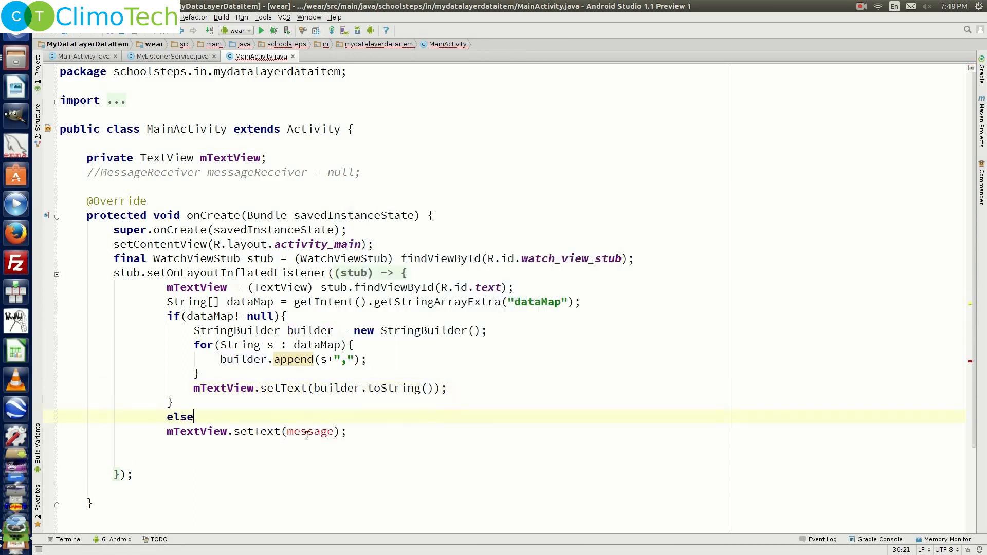
type("{")
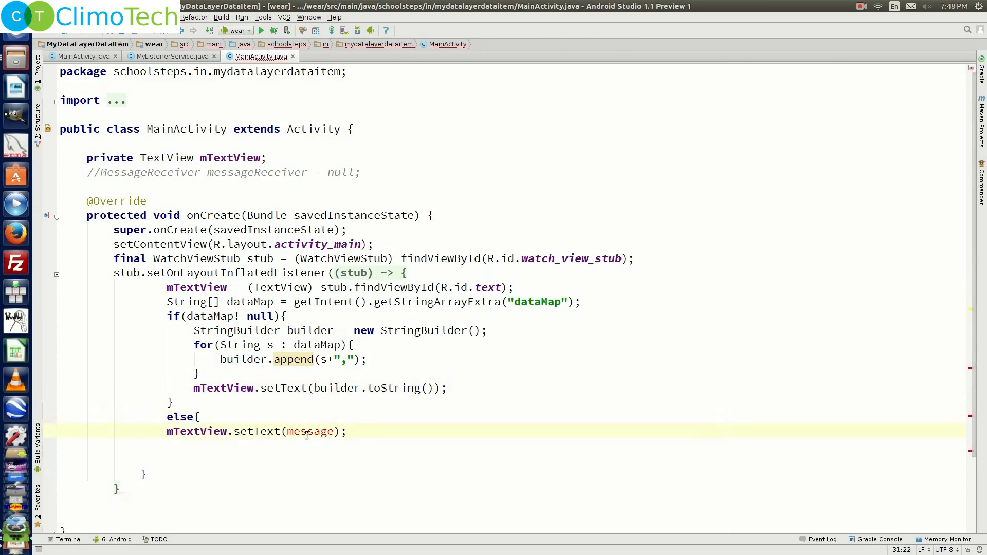
double_click(309, 431)
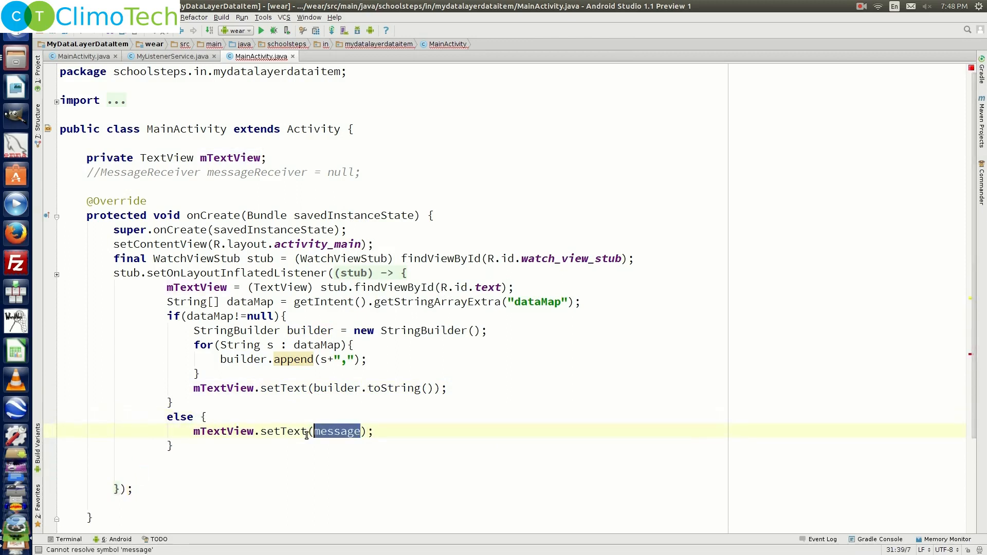
type("\"\"")
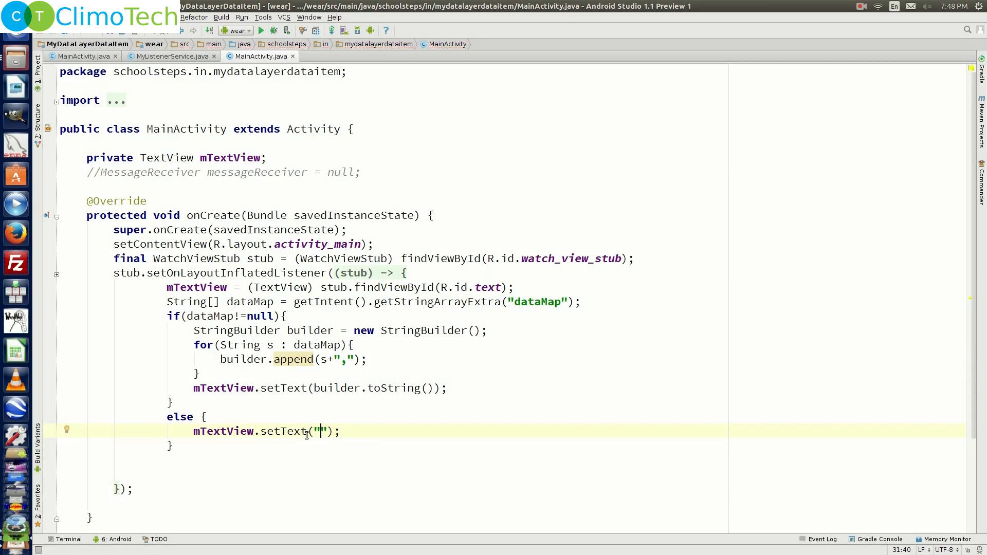
type("Waiting for the dataMap")
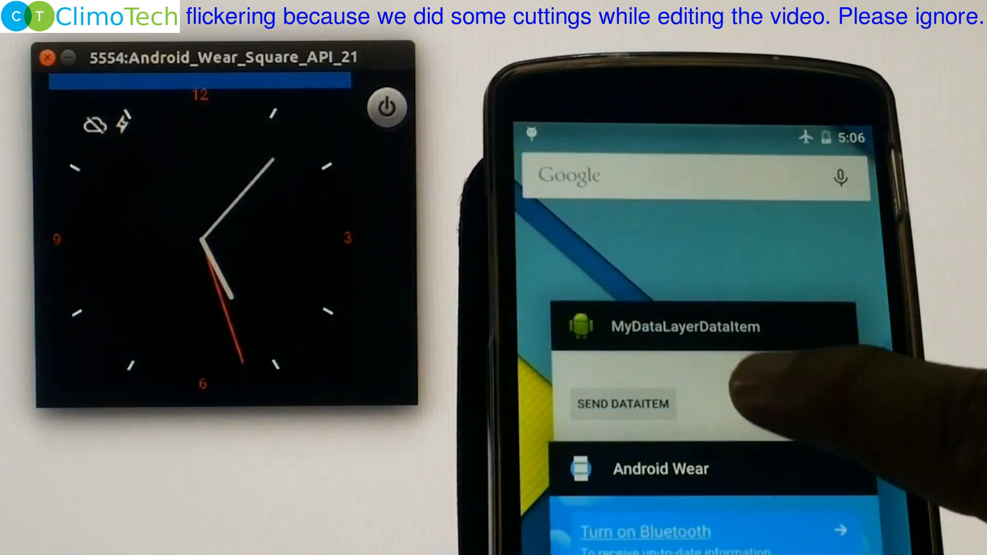
- On the phone run MyDataLayerDataItem, send the DataItem, and connect to the Wear emulator
left_click(686, 327)
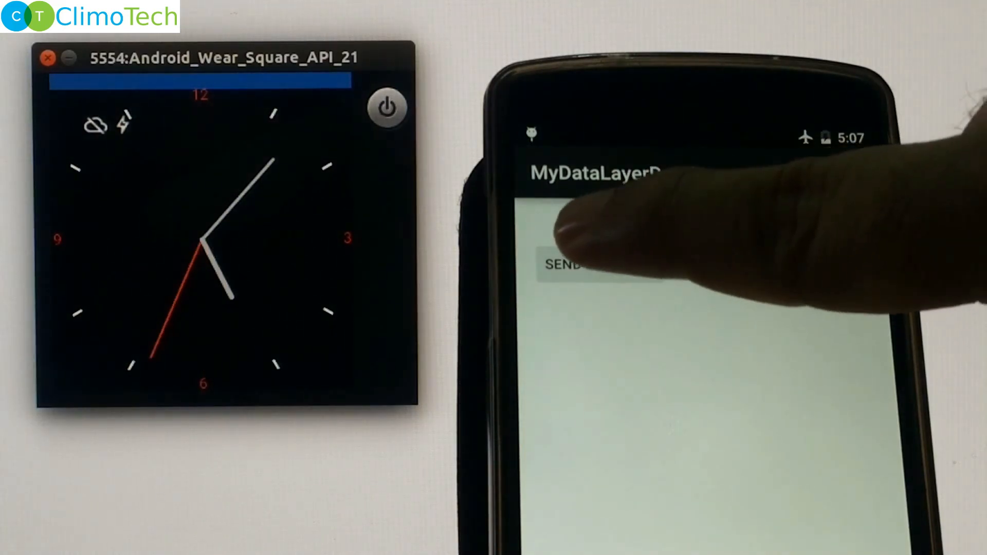
left_click(574, 264)
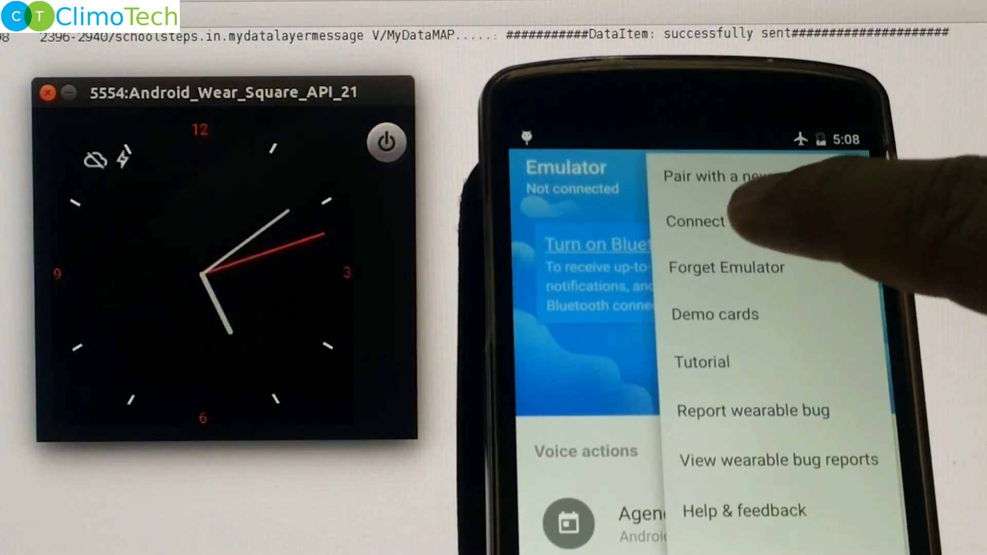
left_click(695, 222)
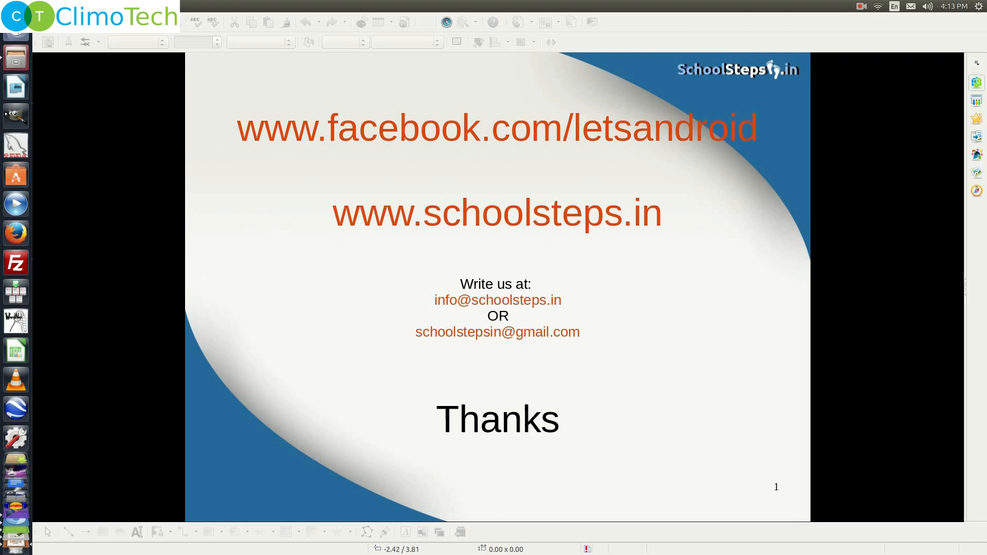
mouse_move(863, 31)
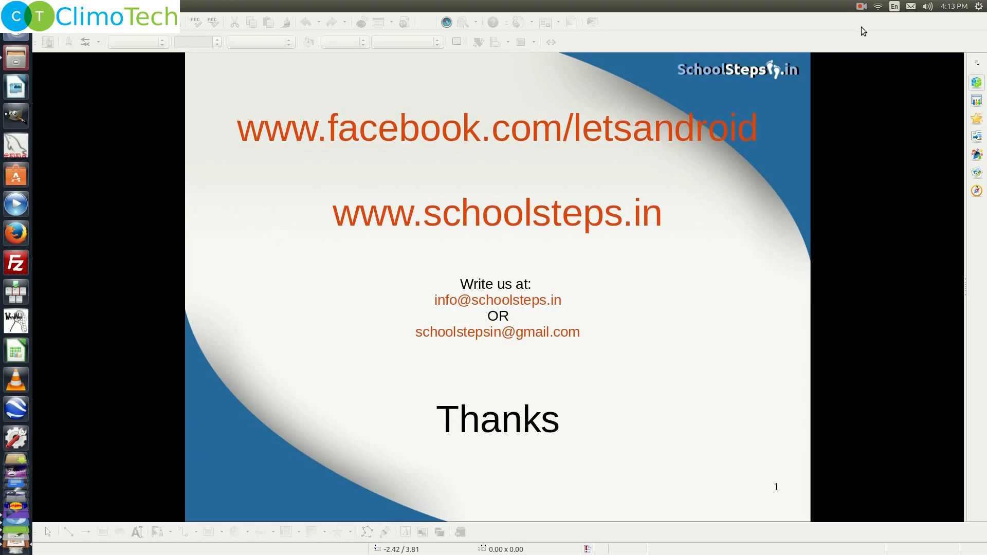